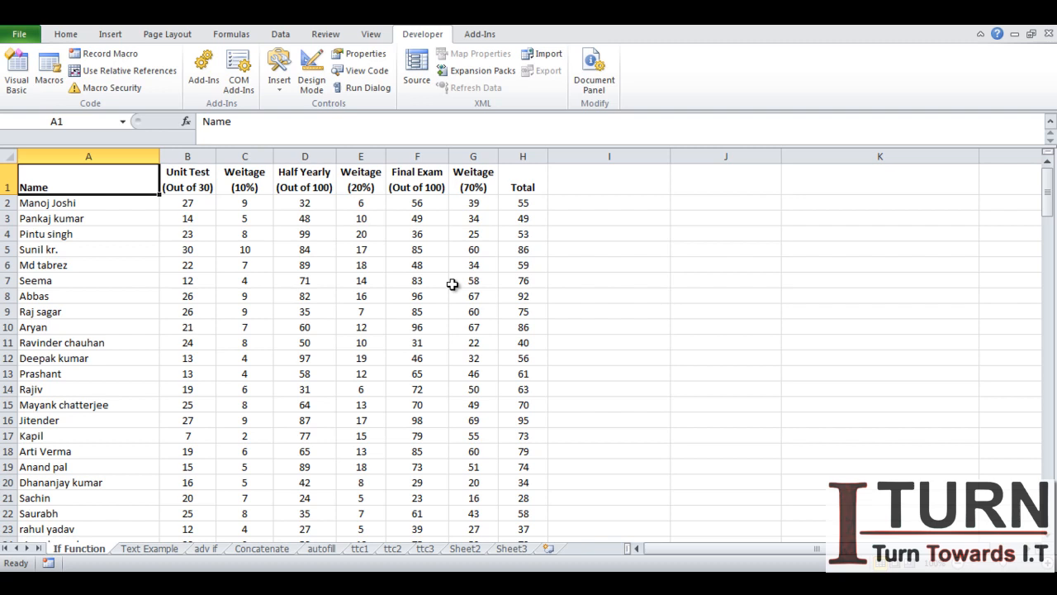
Jump down the Name column with Ctrl+Down to reach its last filled row
key(Ctrl+Down)
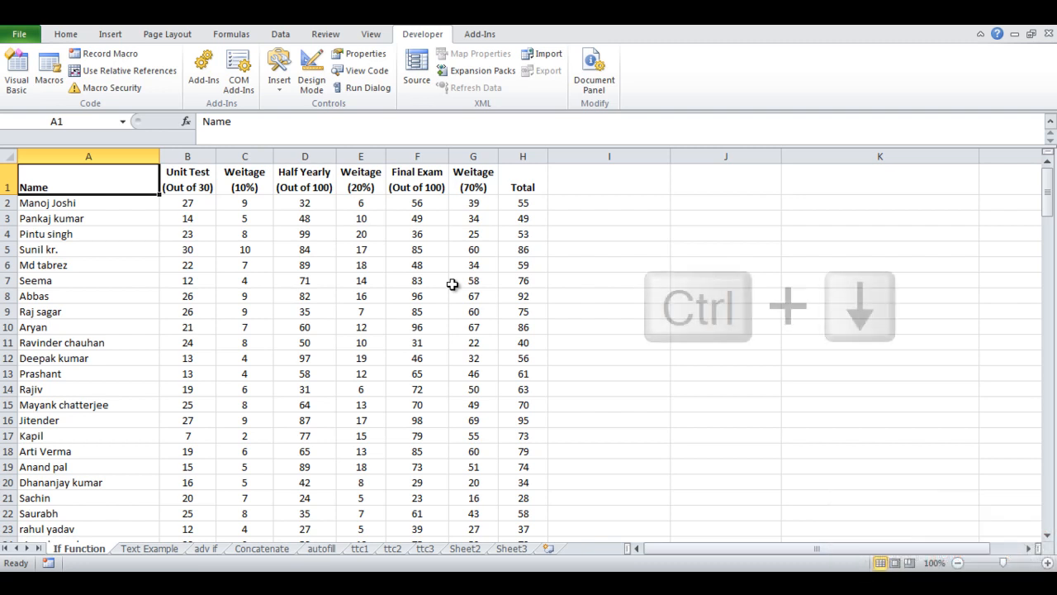
key(Ctrl+Down)
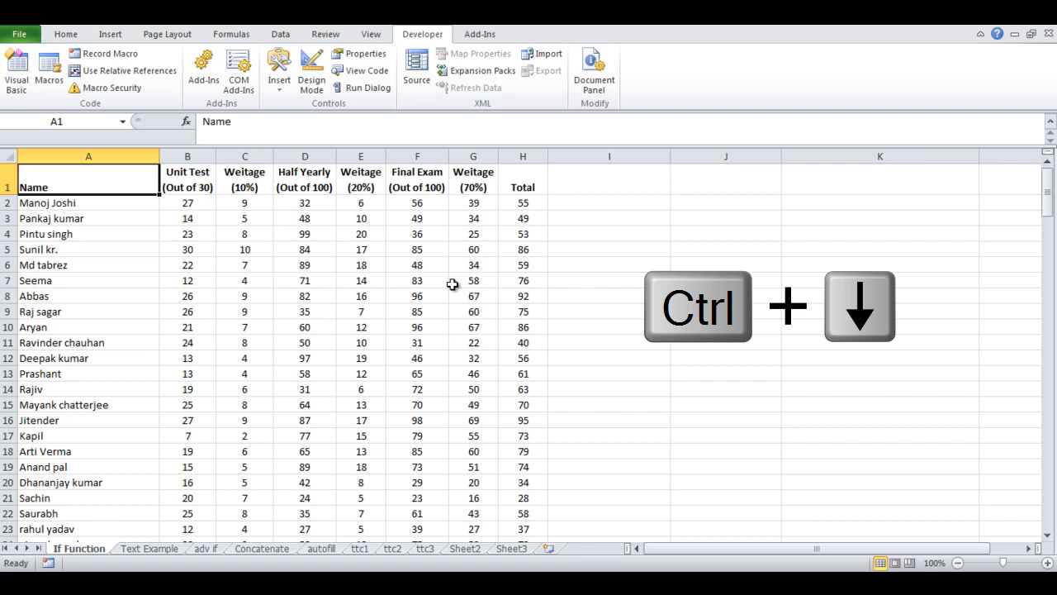
key(ctrl+down)
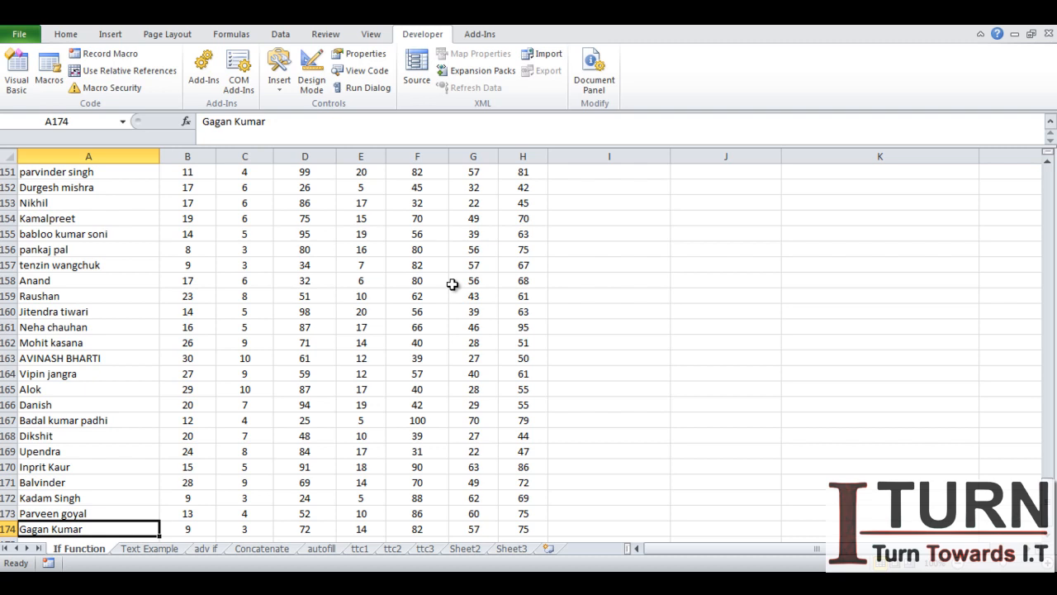
click(524, 531)
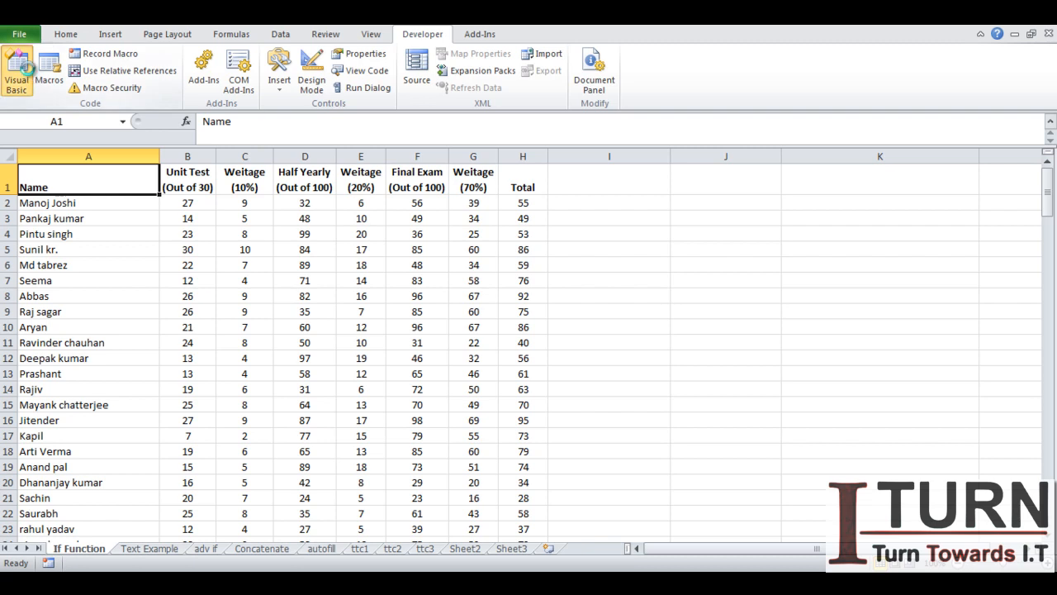
In the VBA editor, write Range("a1").End(xlDown).Select inside Sub trail_end
click(14, 79)
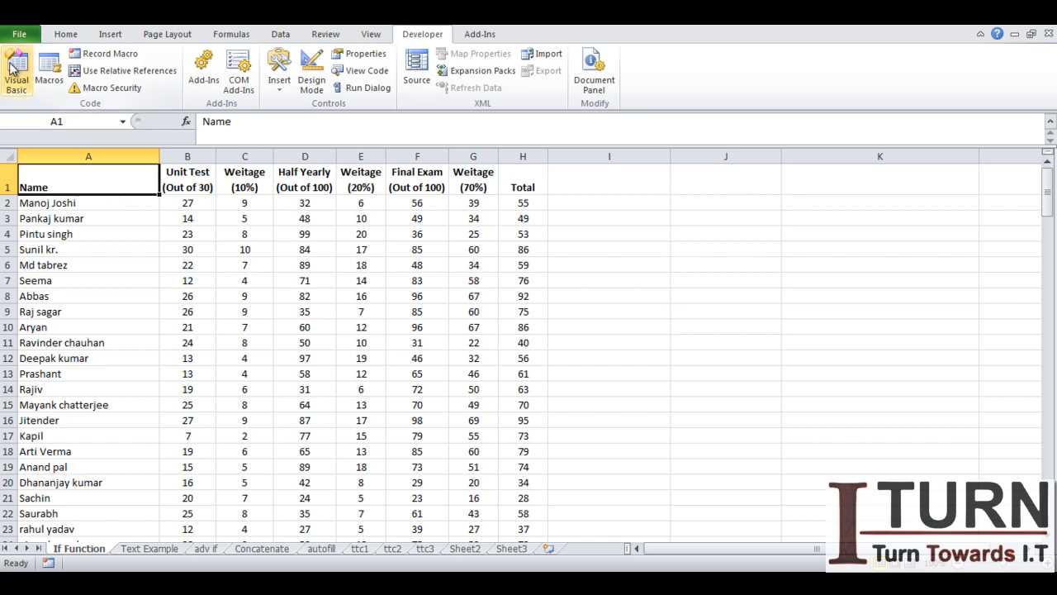
click(15, 63)
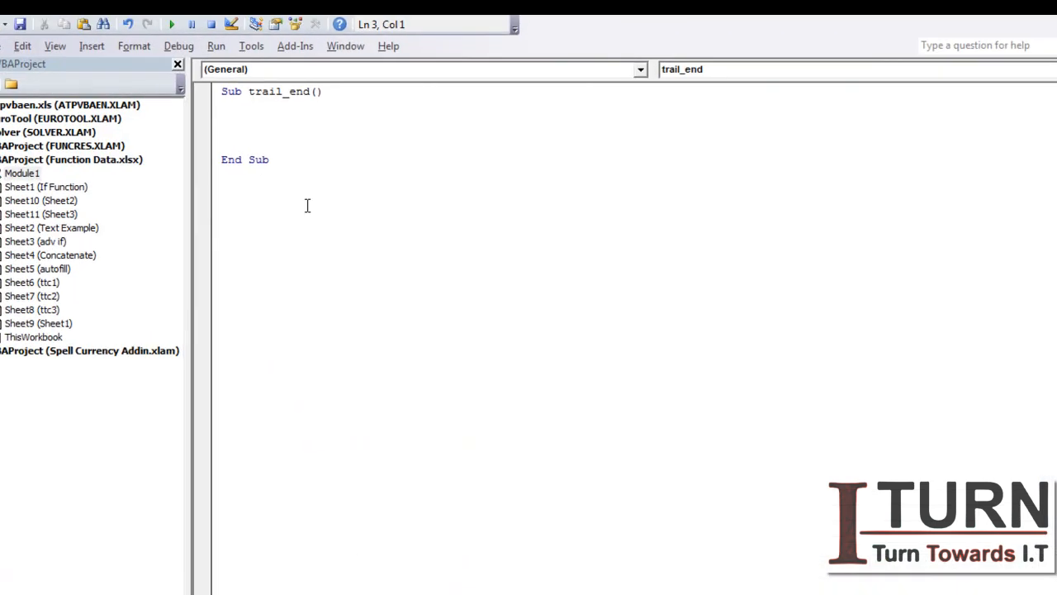
text(ra)
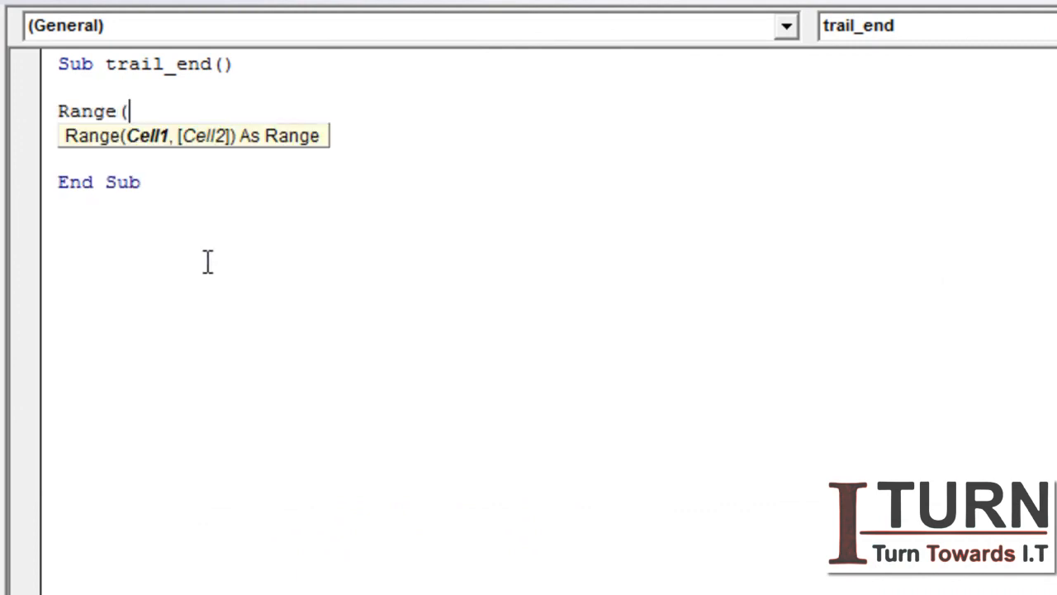
text("a1)
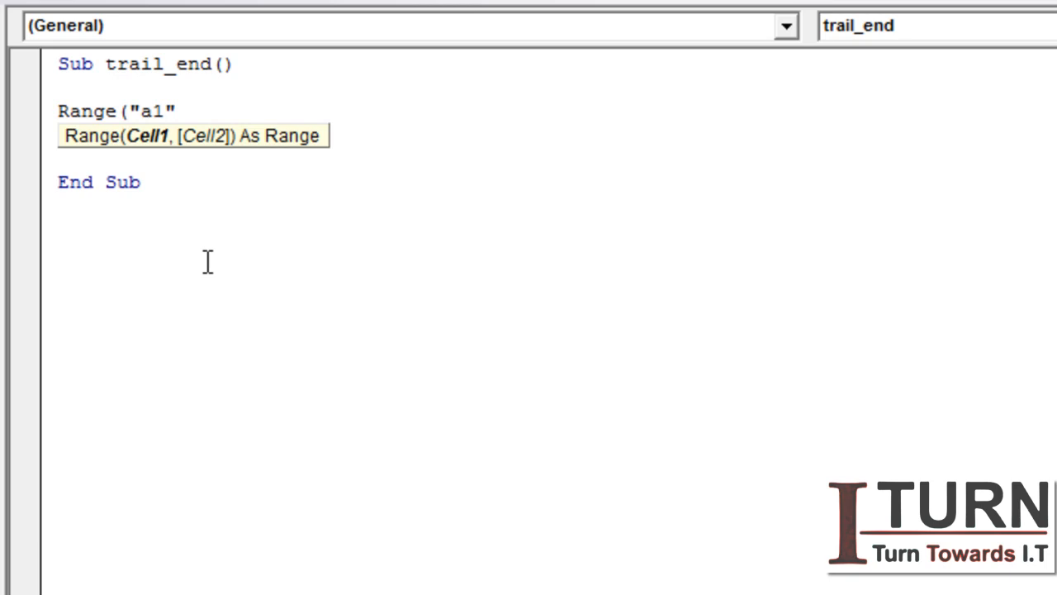
text())
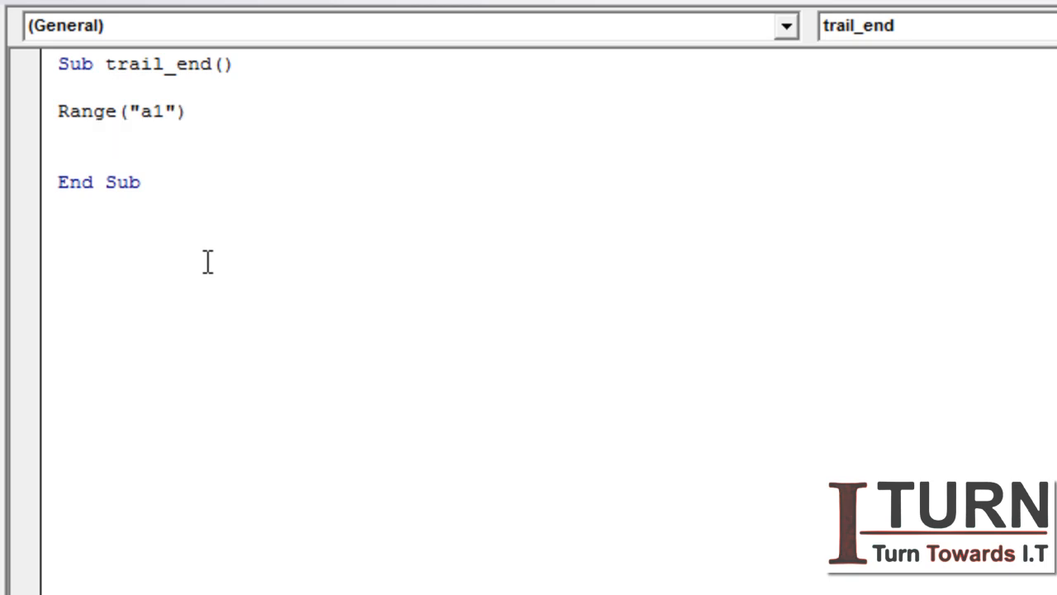
text(.)
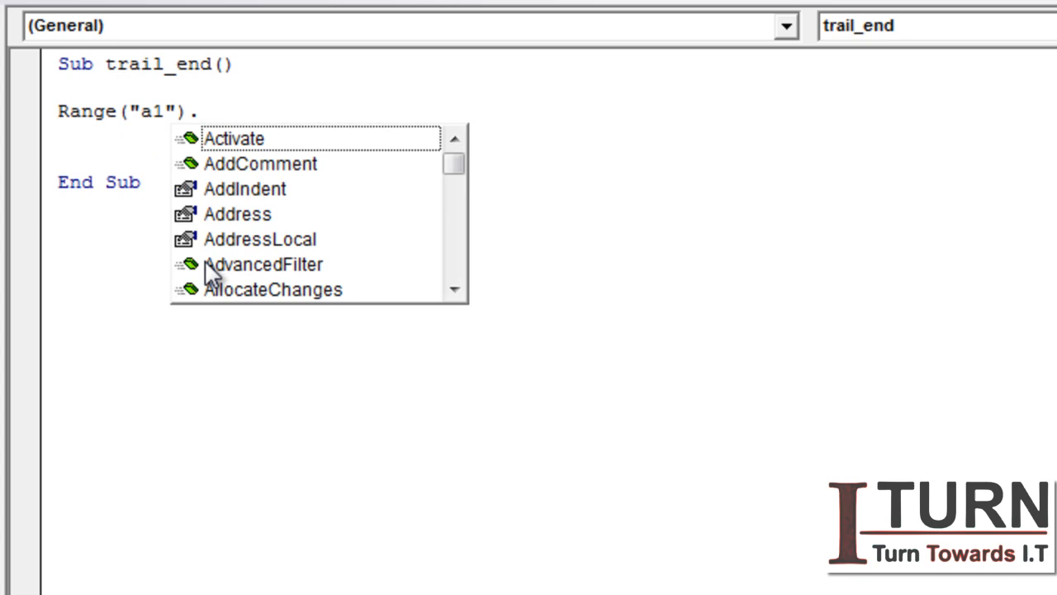
text(en)
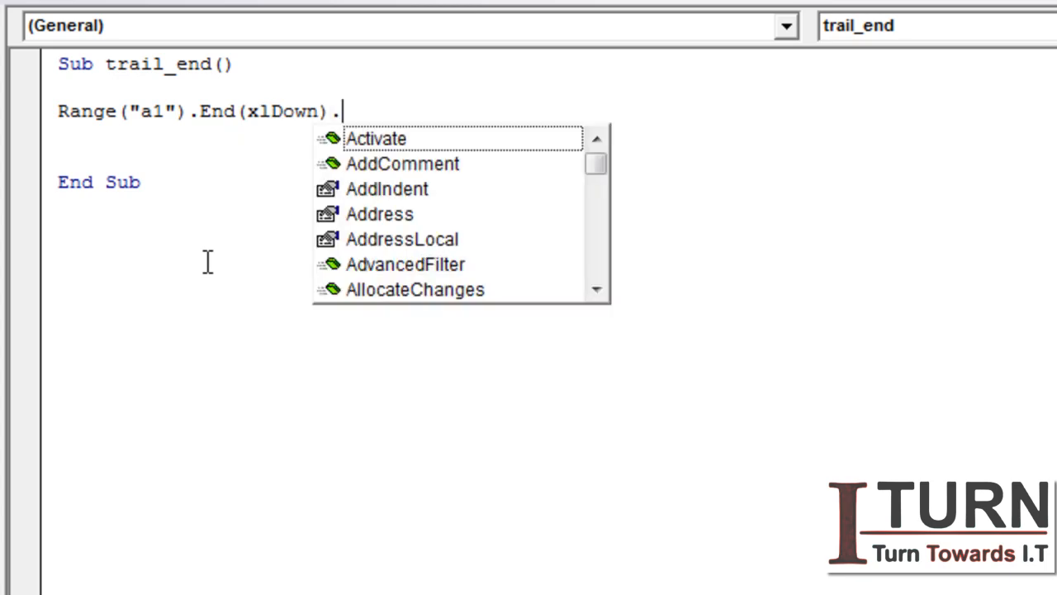
text(Select)
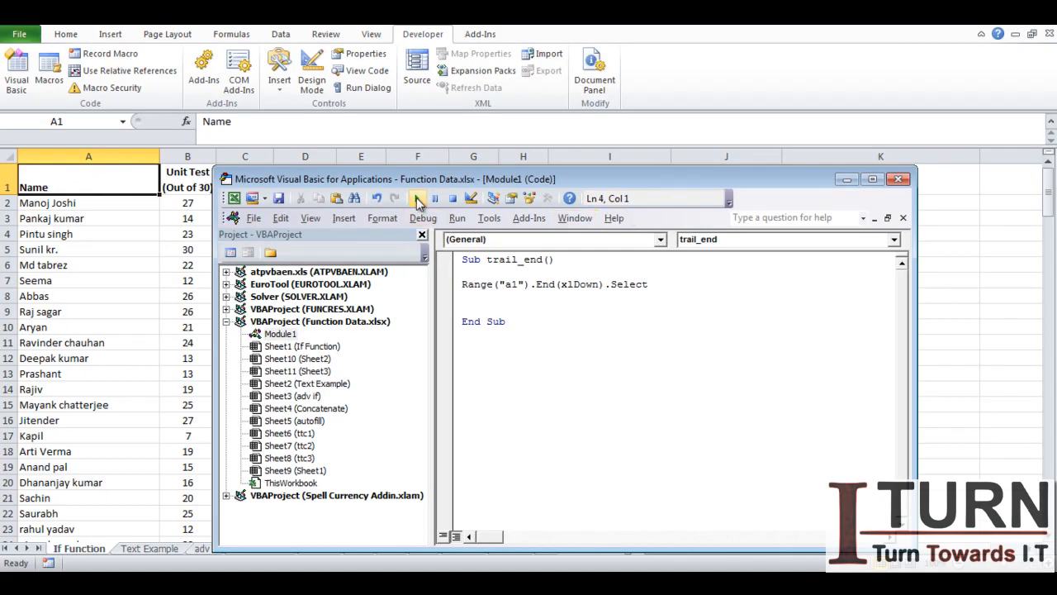
click(416, 199)
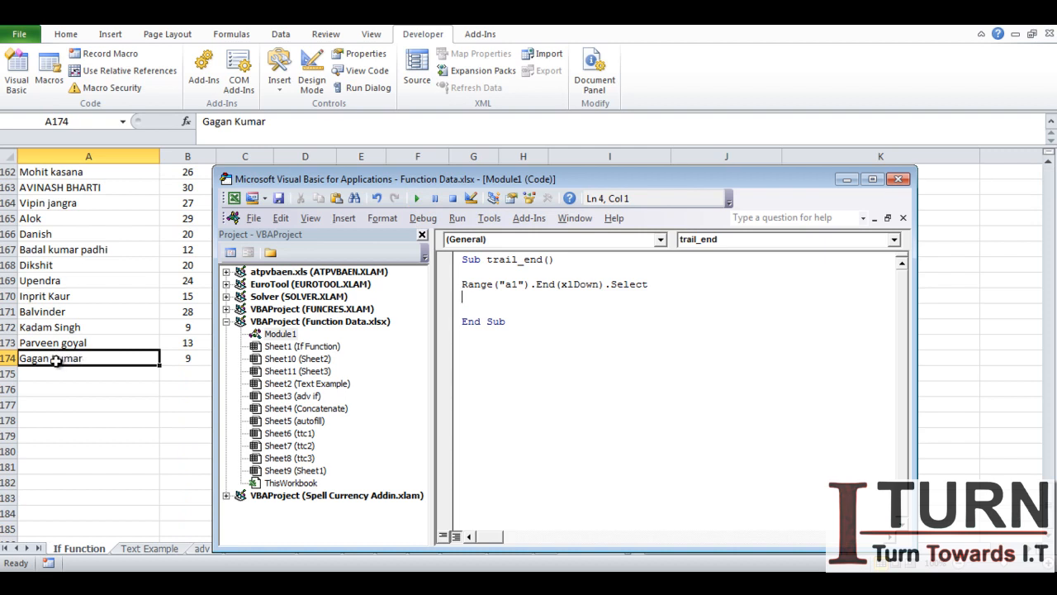
mouse_move(53, 370)
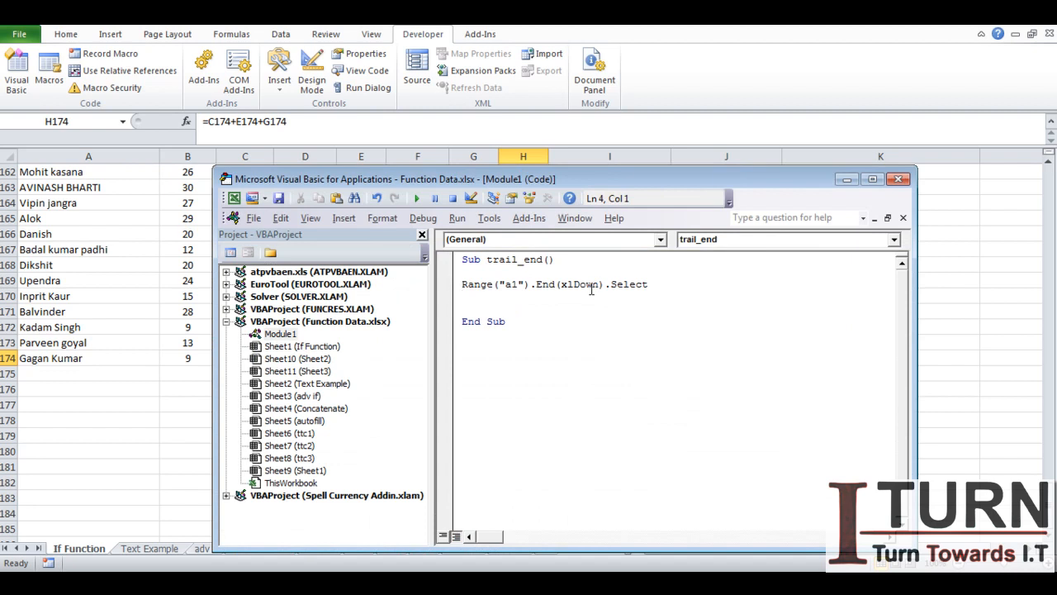
Add ActiveCell.End(xlToRight).Select, choosing xlToRight from IntelliSense
text(act)
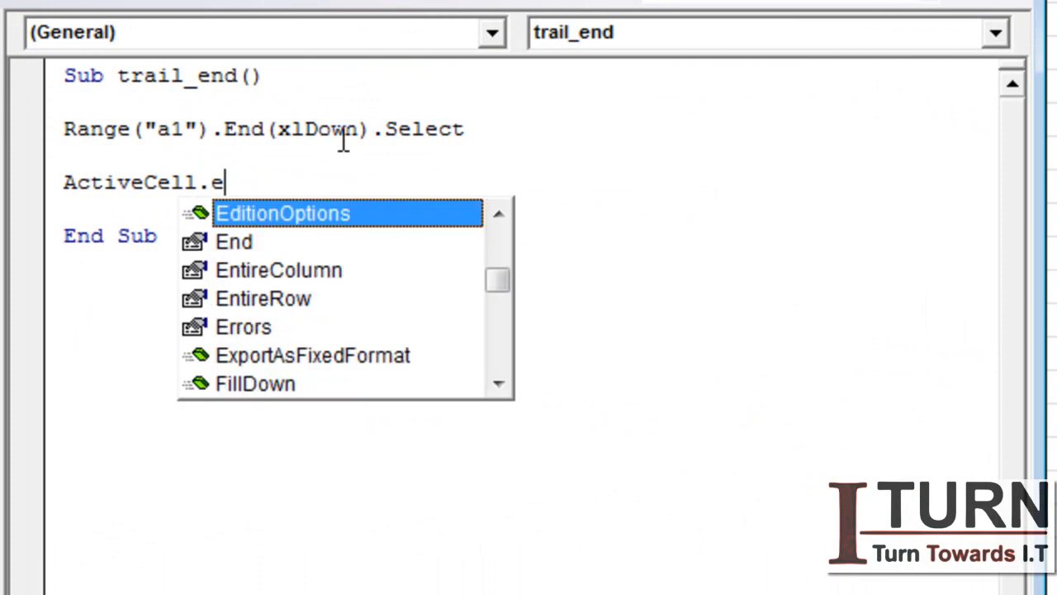
text(nd()
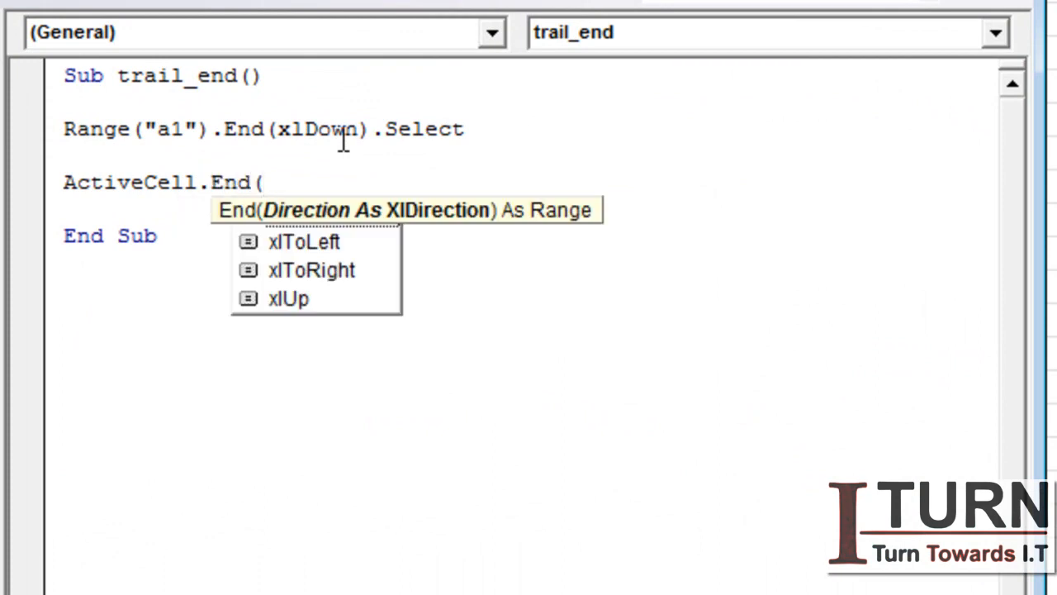
double_click(313, 271)
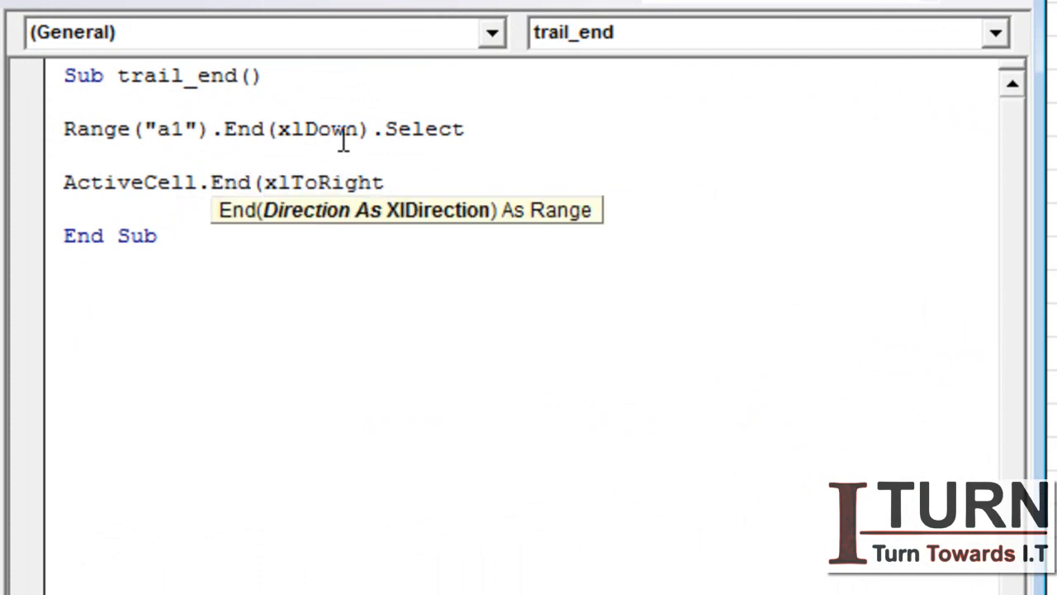
text().select)
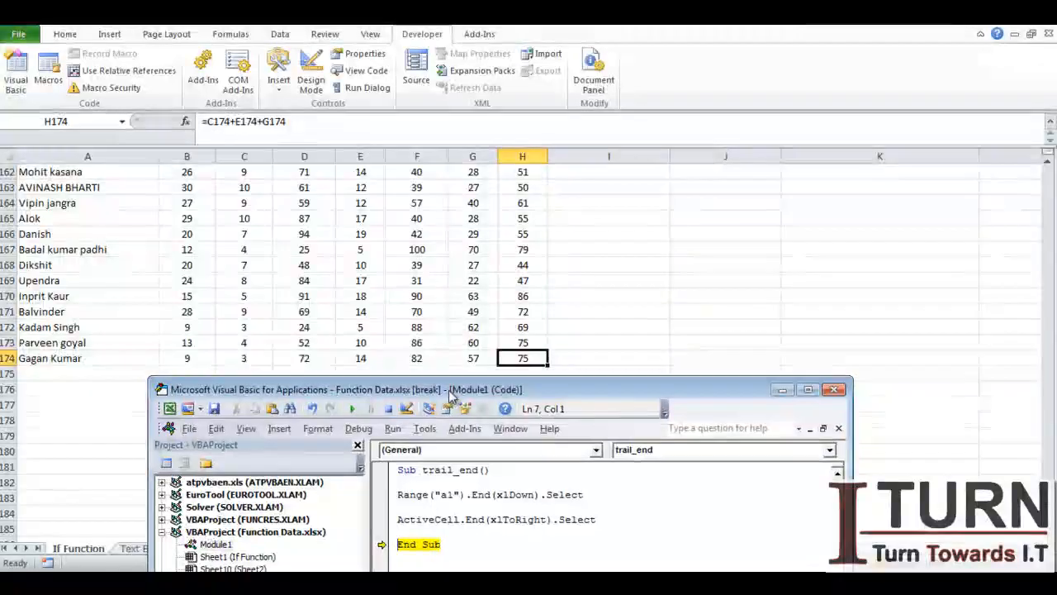
mouse_move(495, 390)
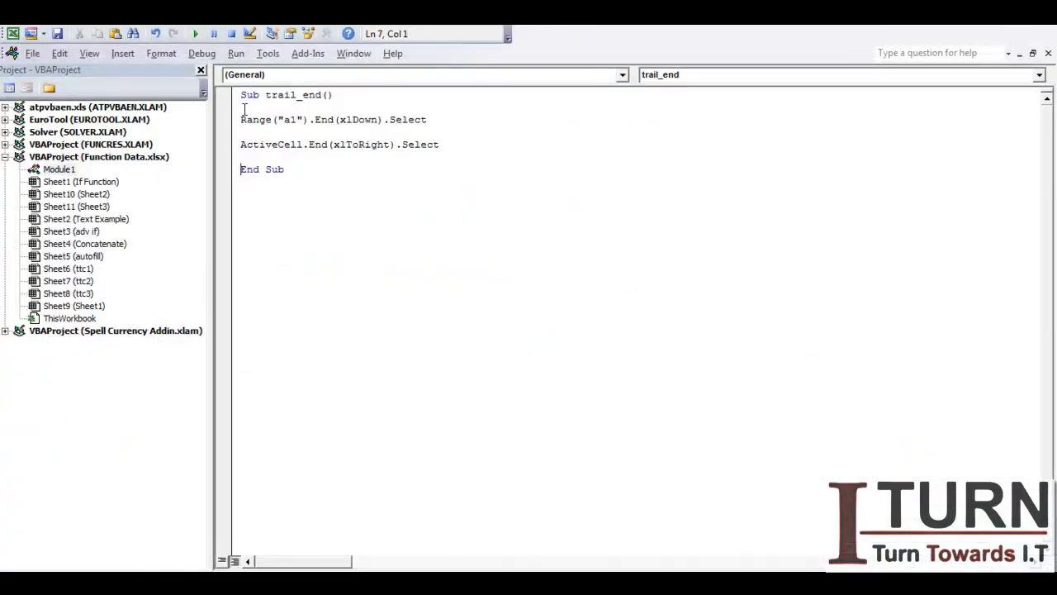
Write the chained line Range("a1").End(xlDown).End(xlToRight).Select in trail_end
click(241, 119)
text(')
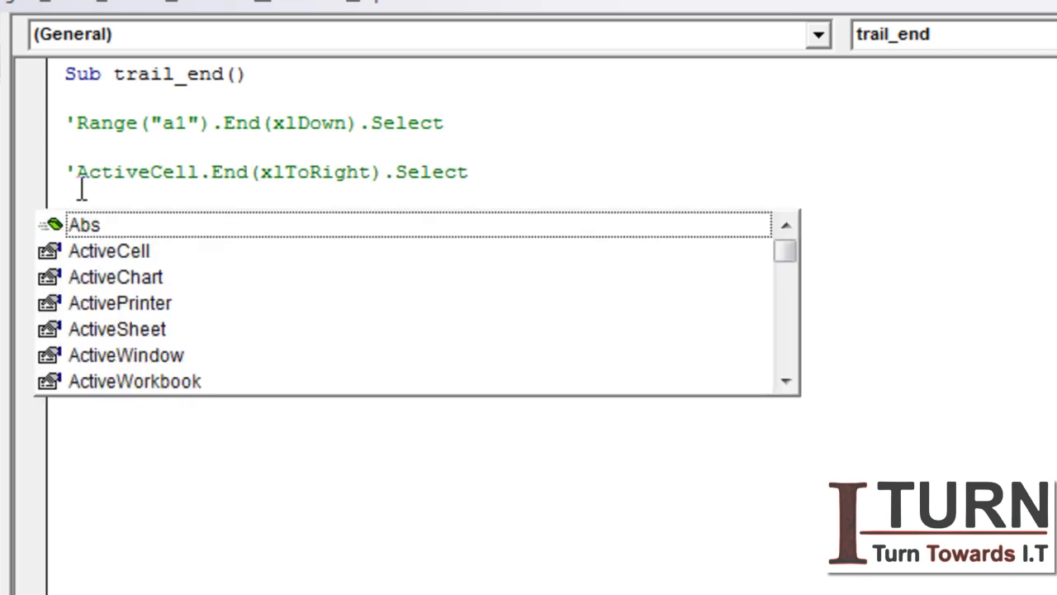
text(Range)
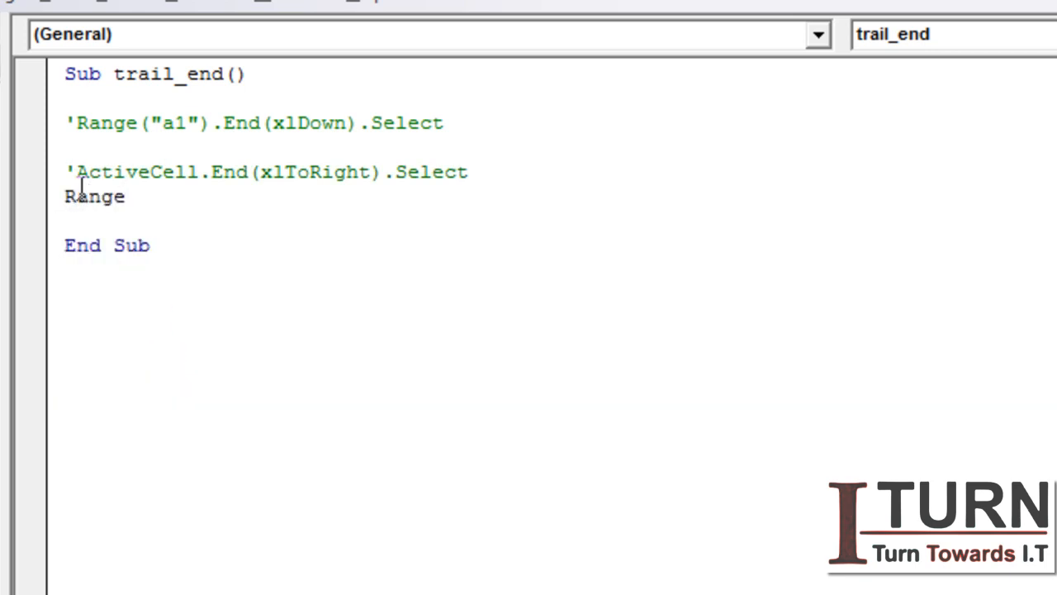
text((")
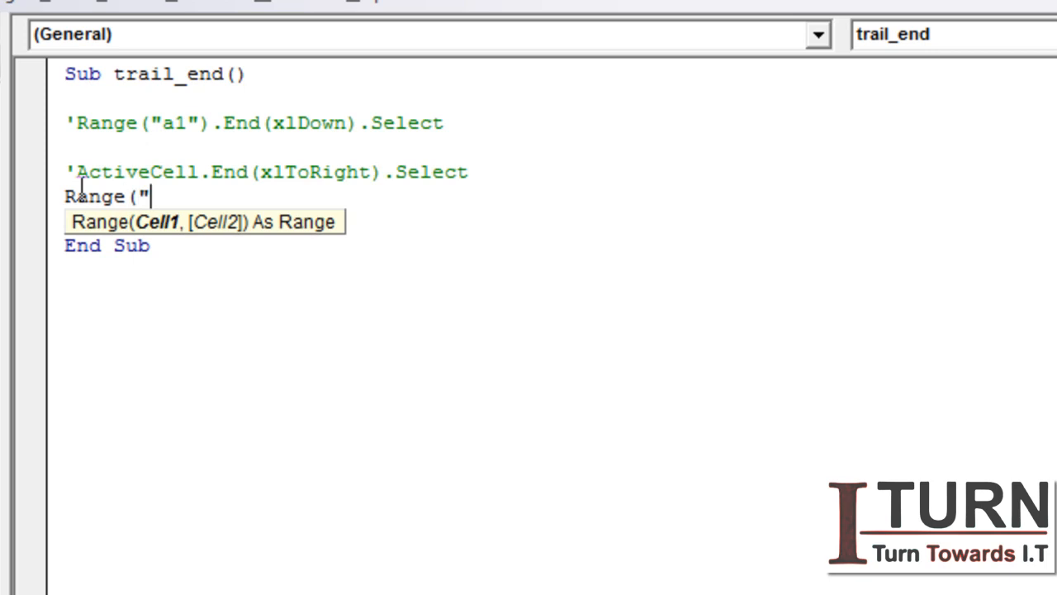
text(a1"))
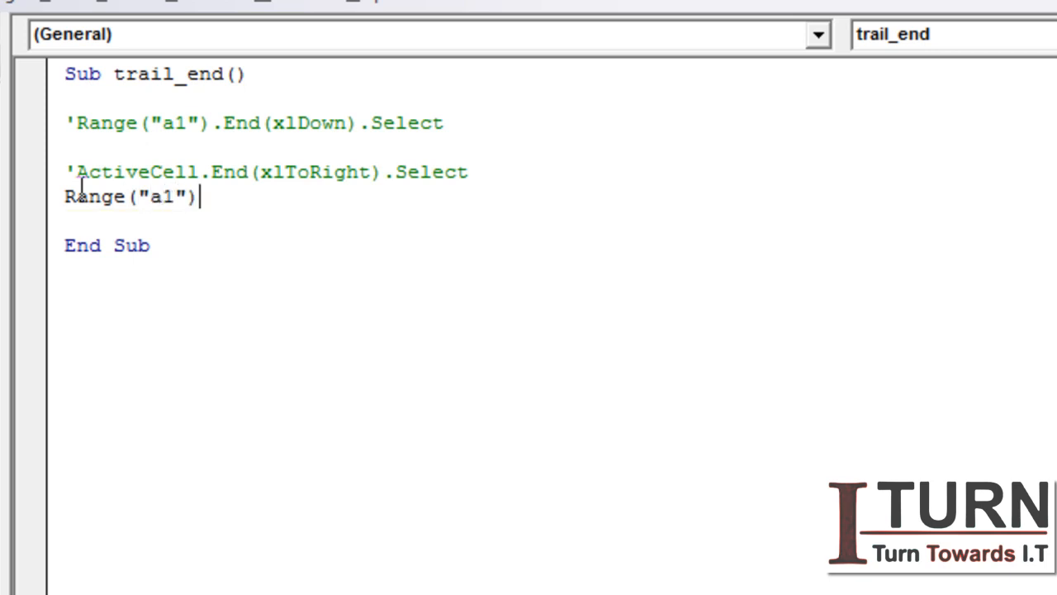
text(.End)
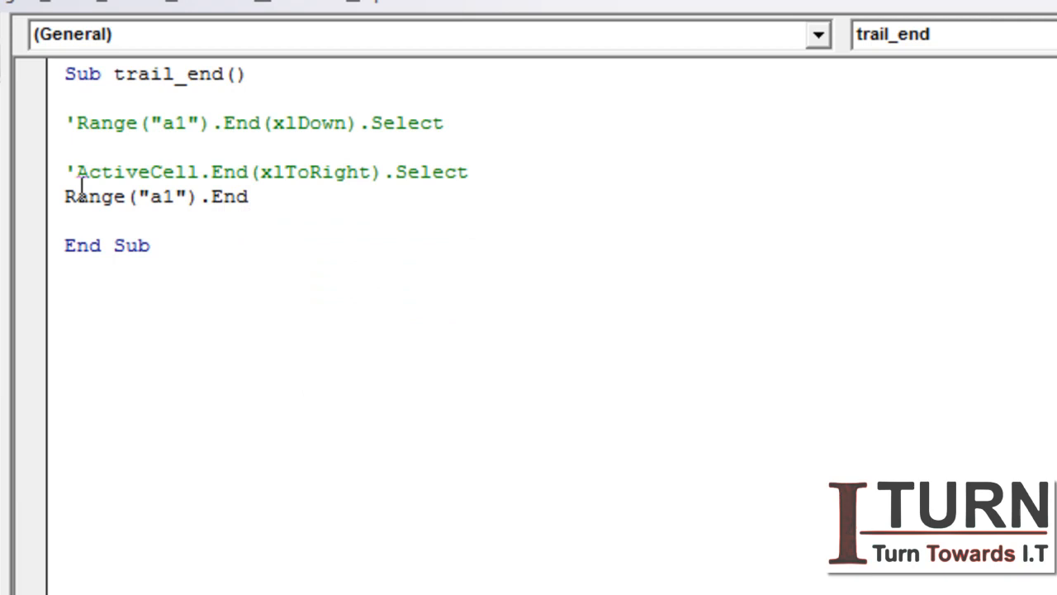
text((xlDown)
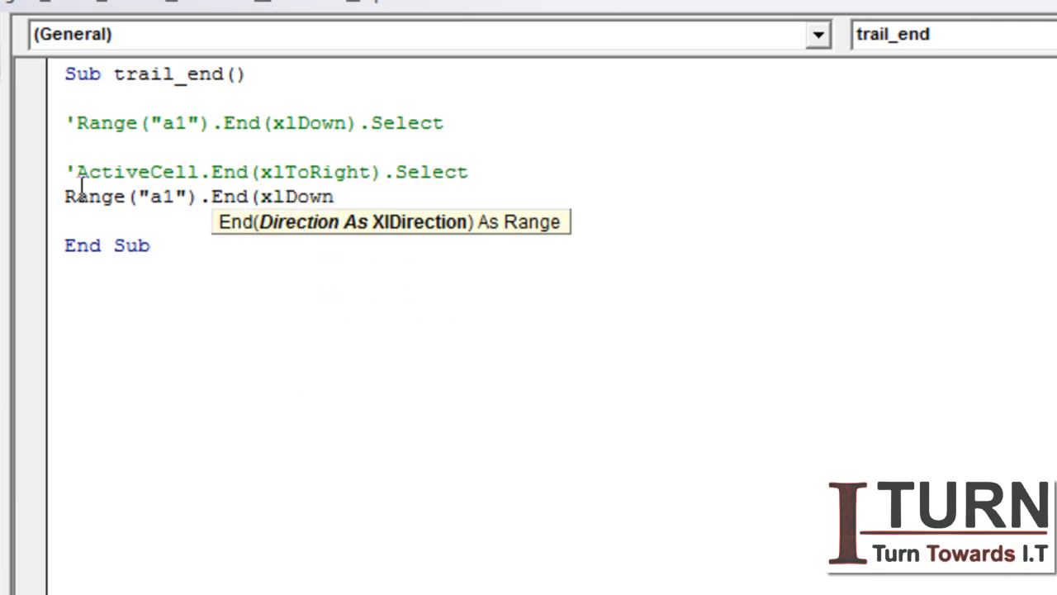
text().End)
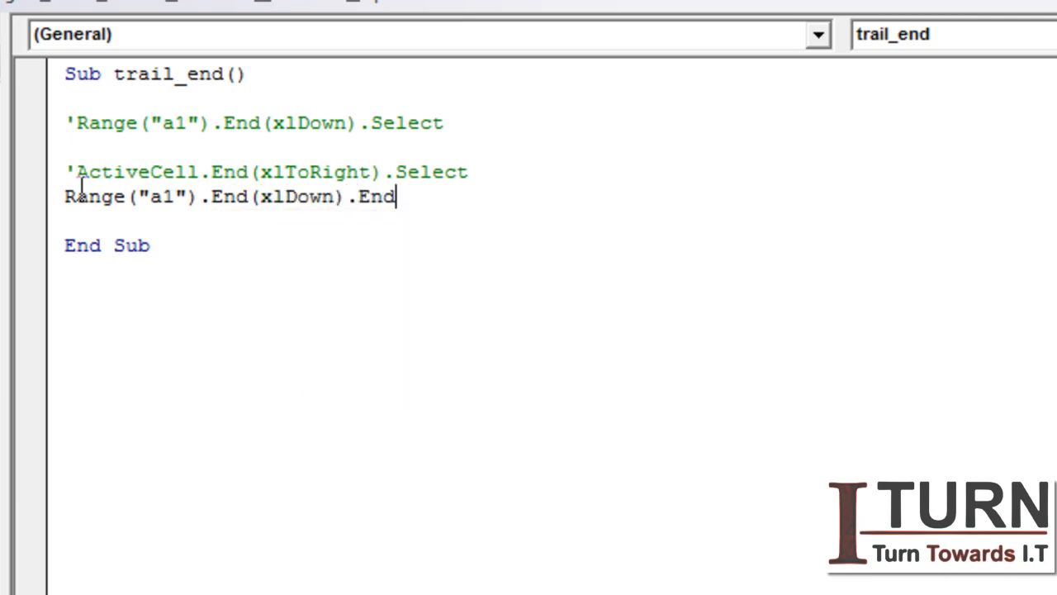
text(()
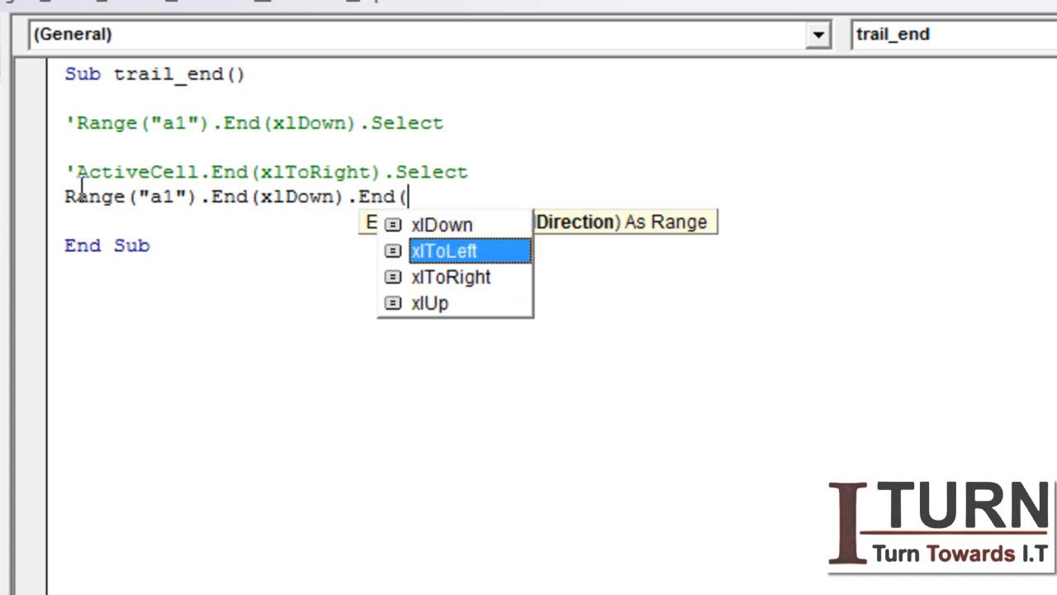
text(xlToRight).s)
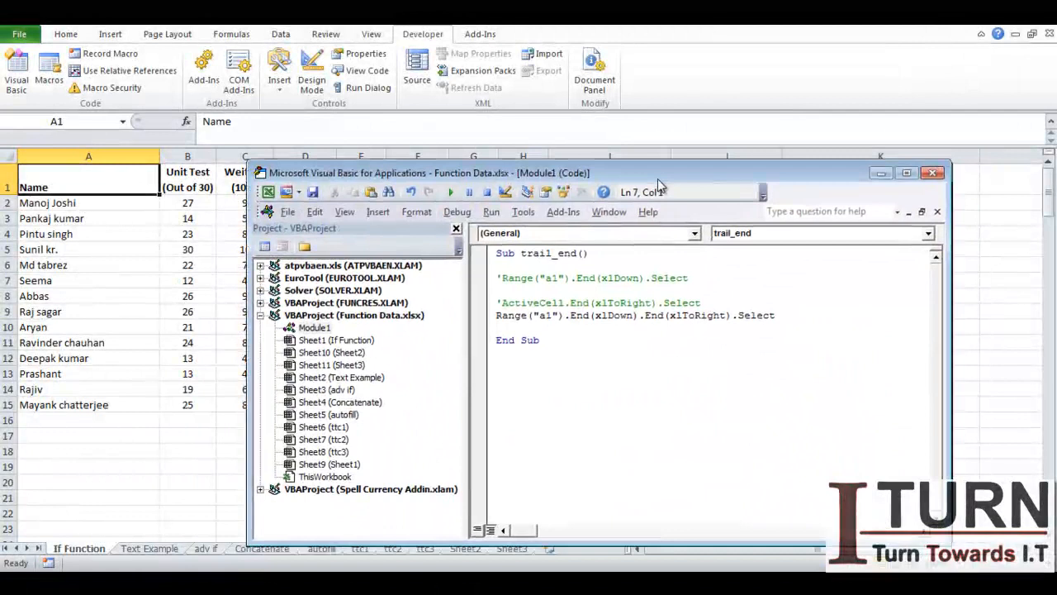
click(449, 184)
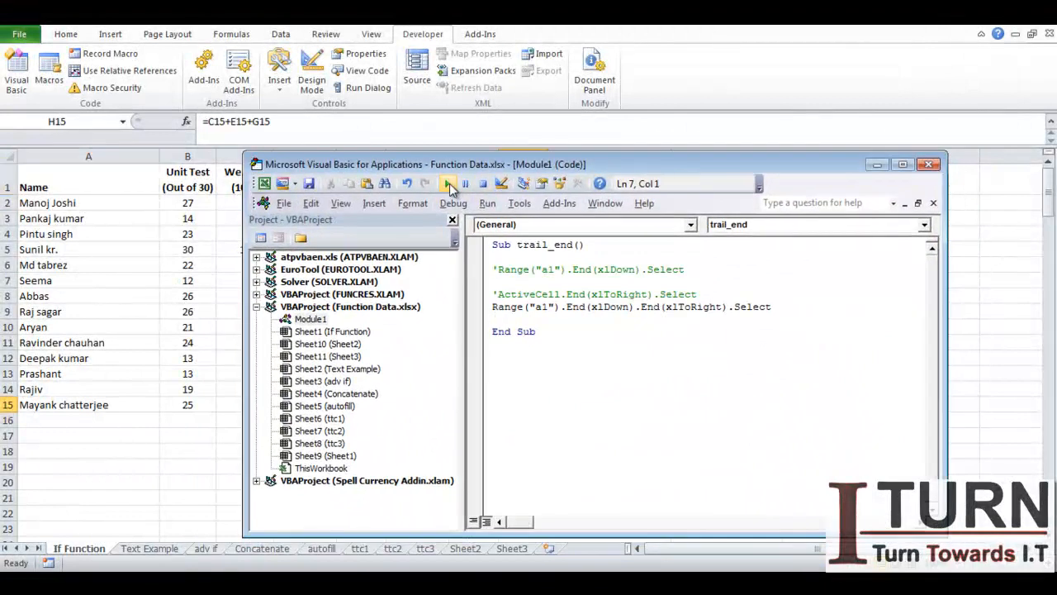
click(446, 184)
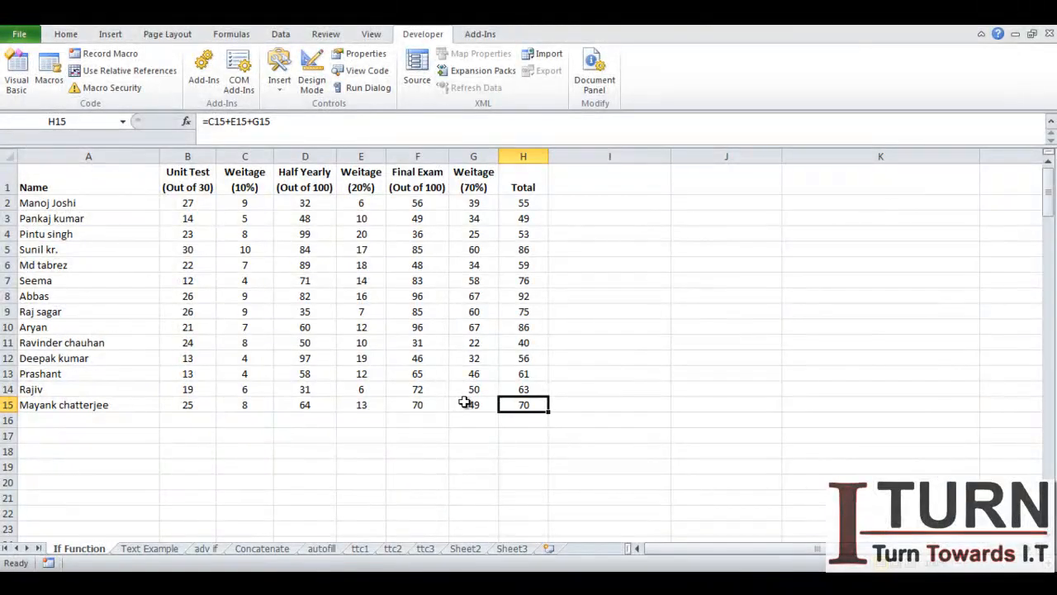
mouse_move(528, 407)
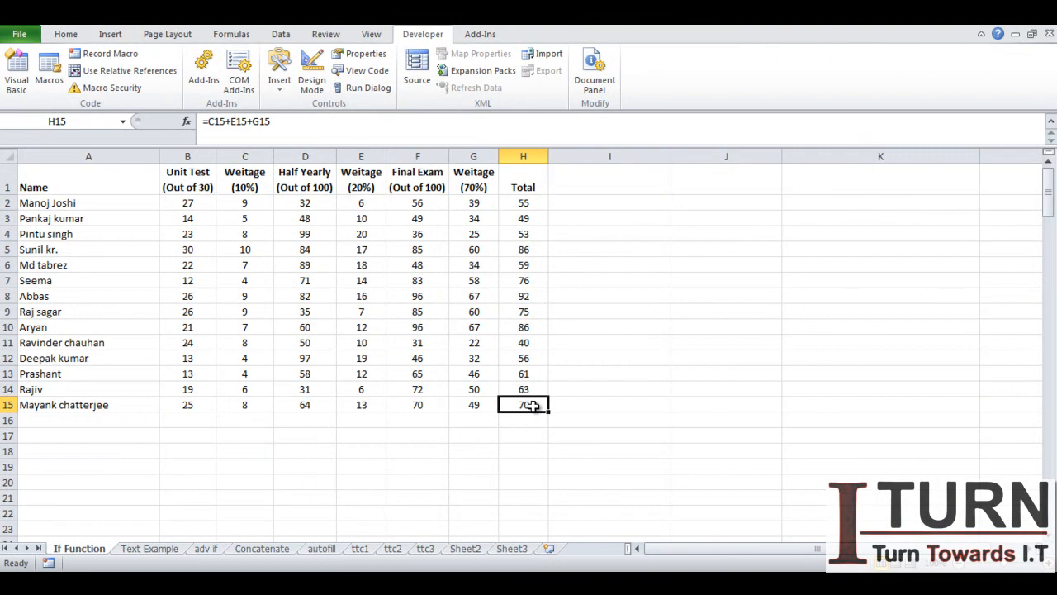
click(18, 79)
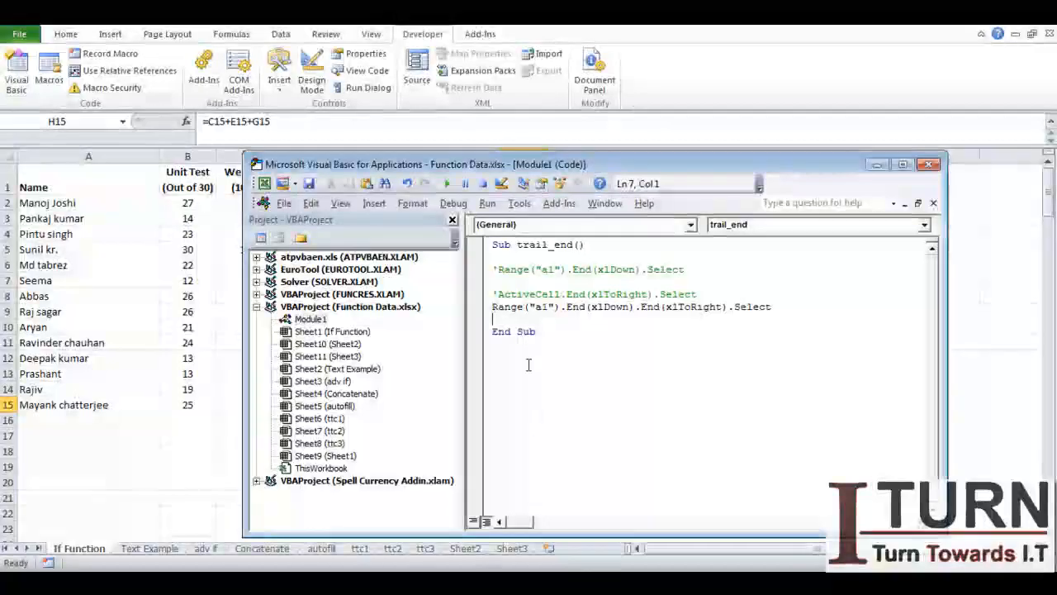
click(898, 168)
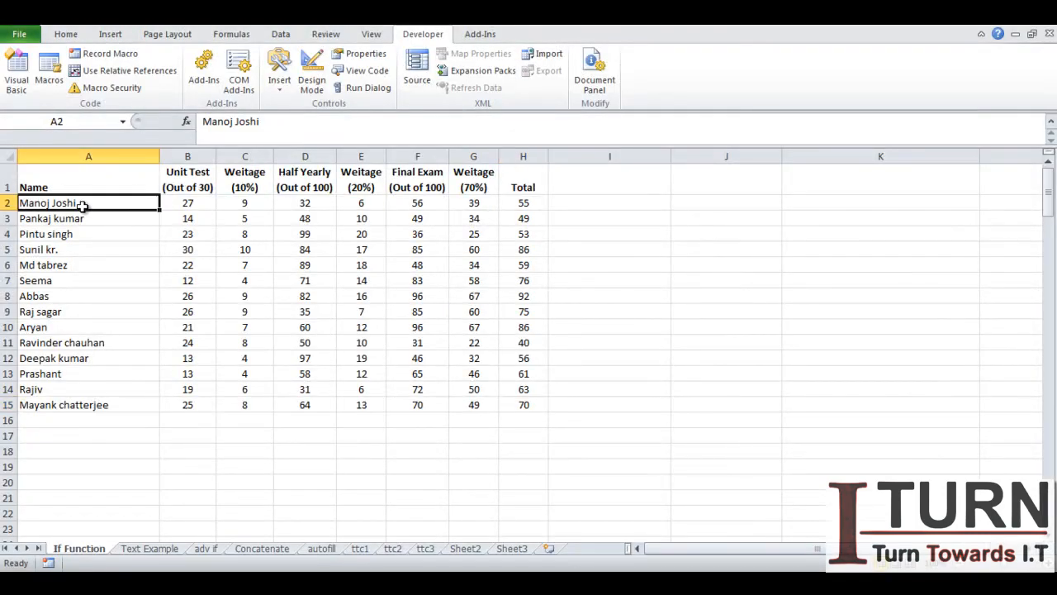
Start from the first name in A2 to check the list down to A15
click(86, 405)
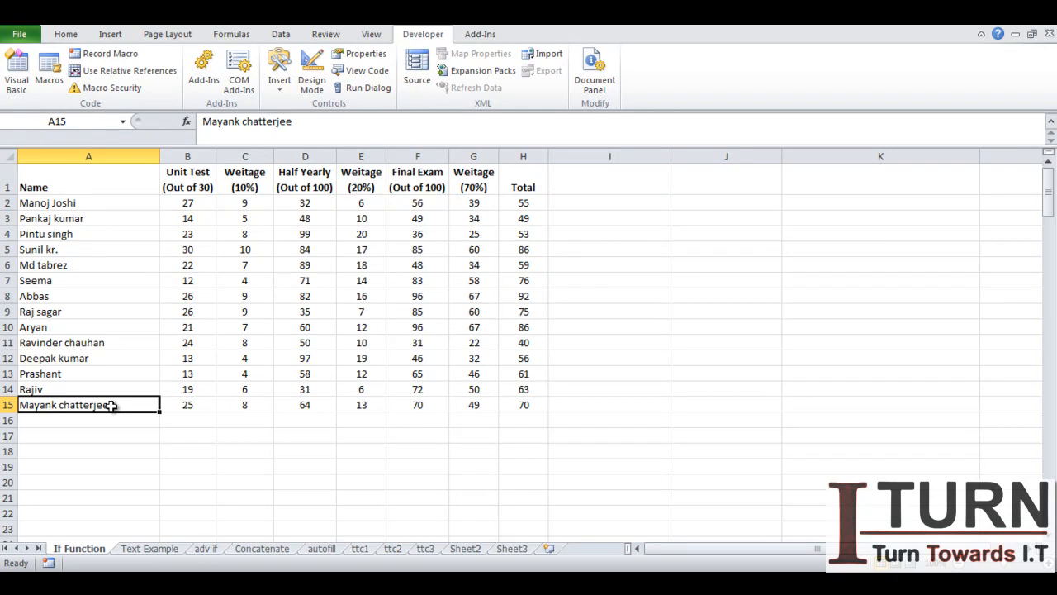
mouse_move(56, 310)
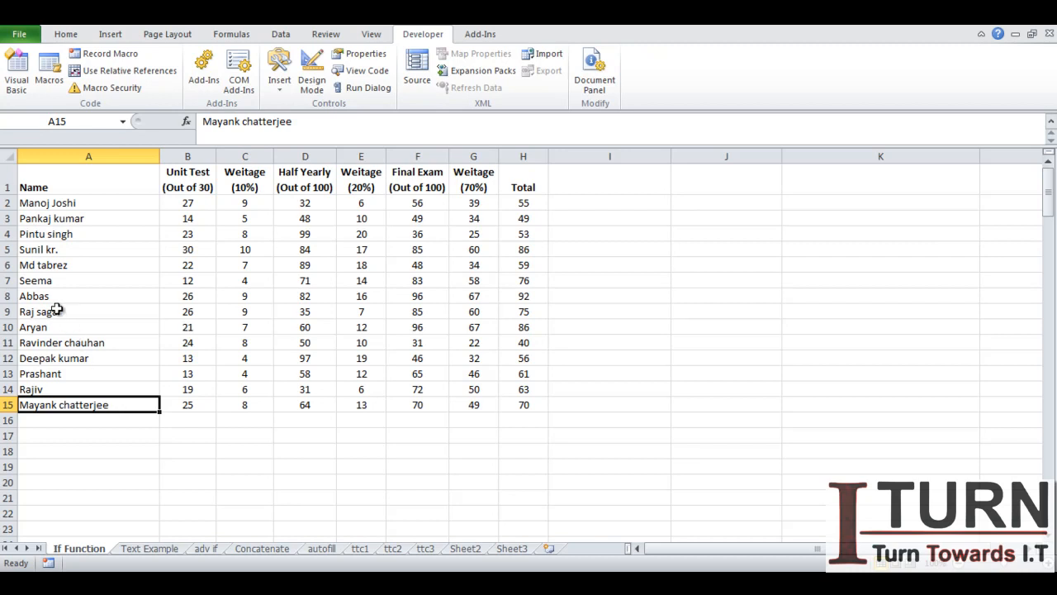
mouse_move(214, 370)
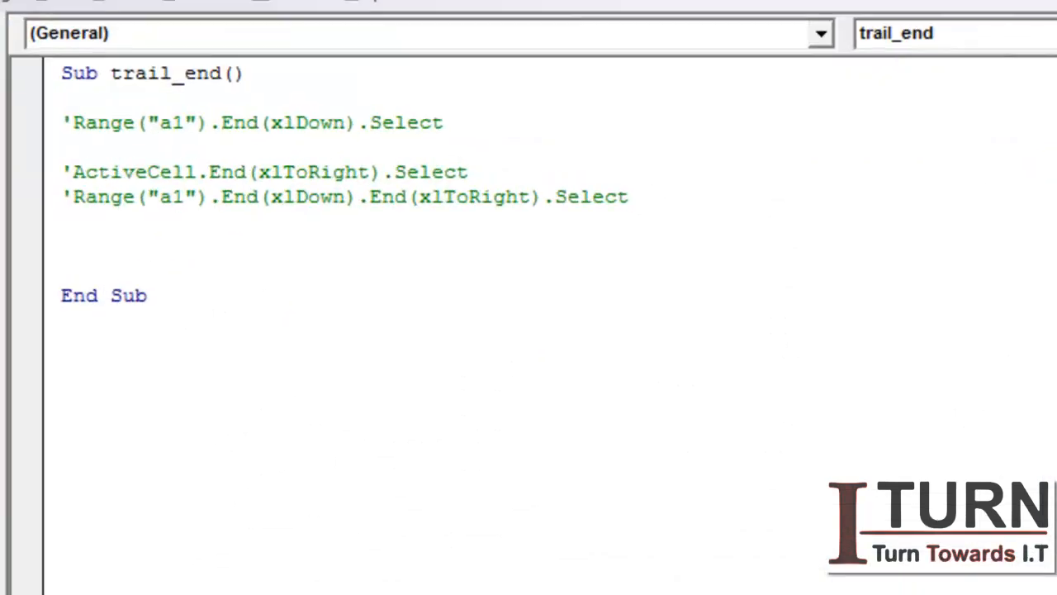
Write Range("a2", Range("a2").End(xlDown)).Select, accepting Select from IntelliSense
text(ra)
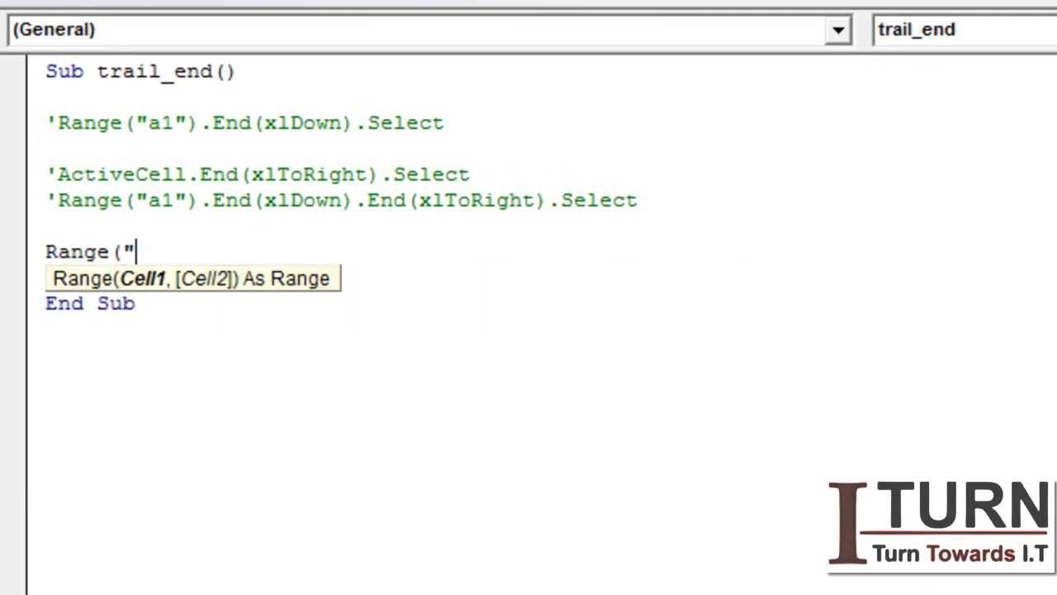
text(a2)
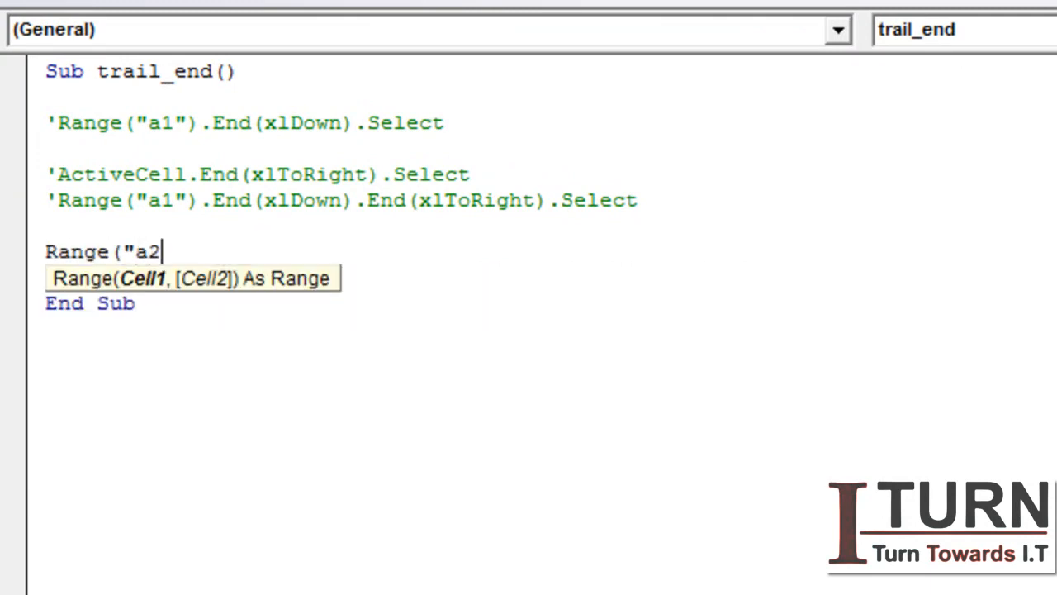
text(")
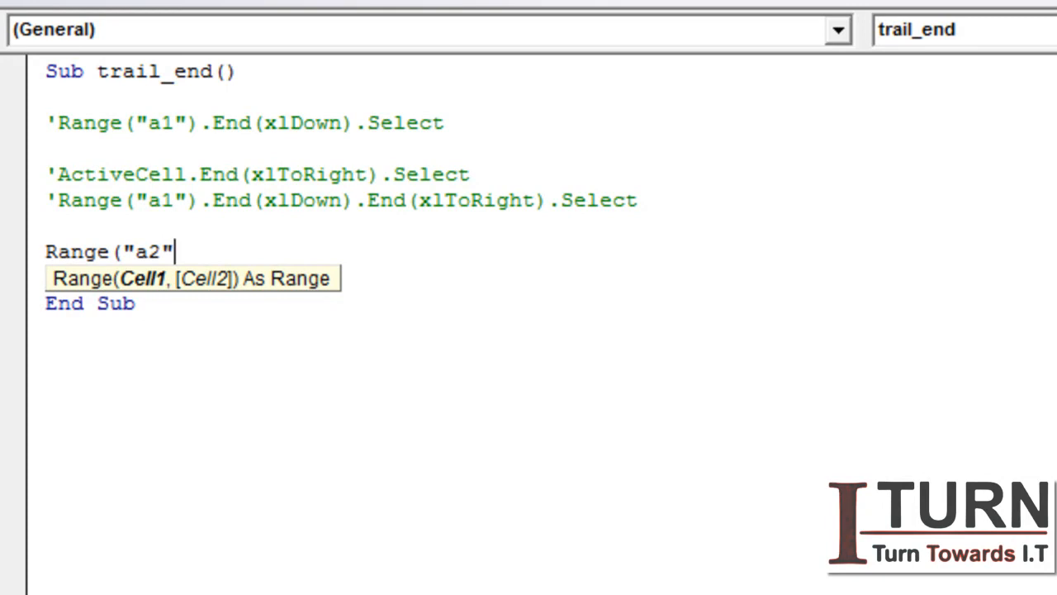
text(,)
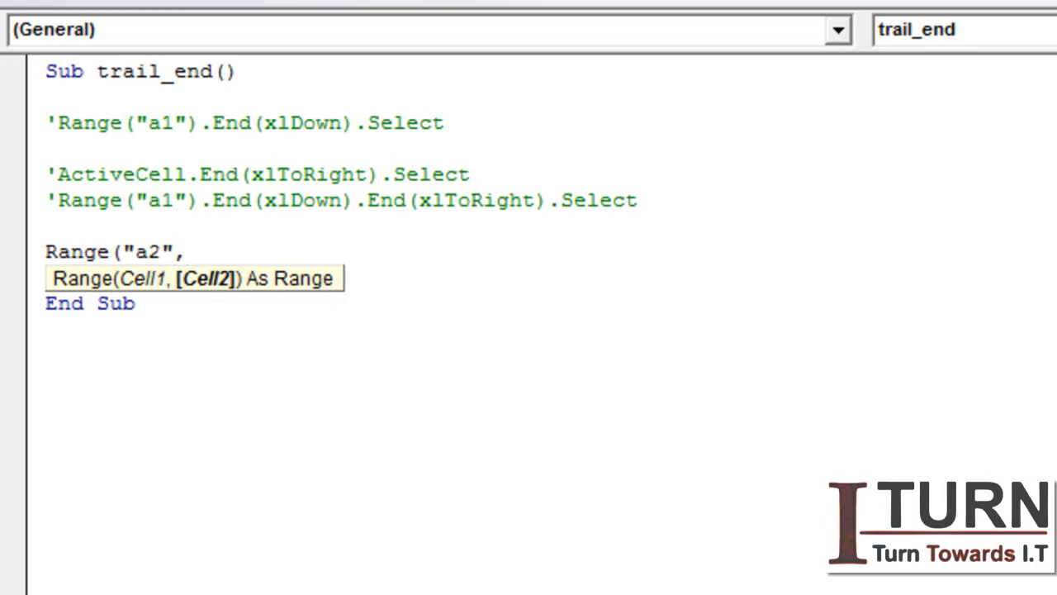
text(ra)
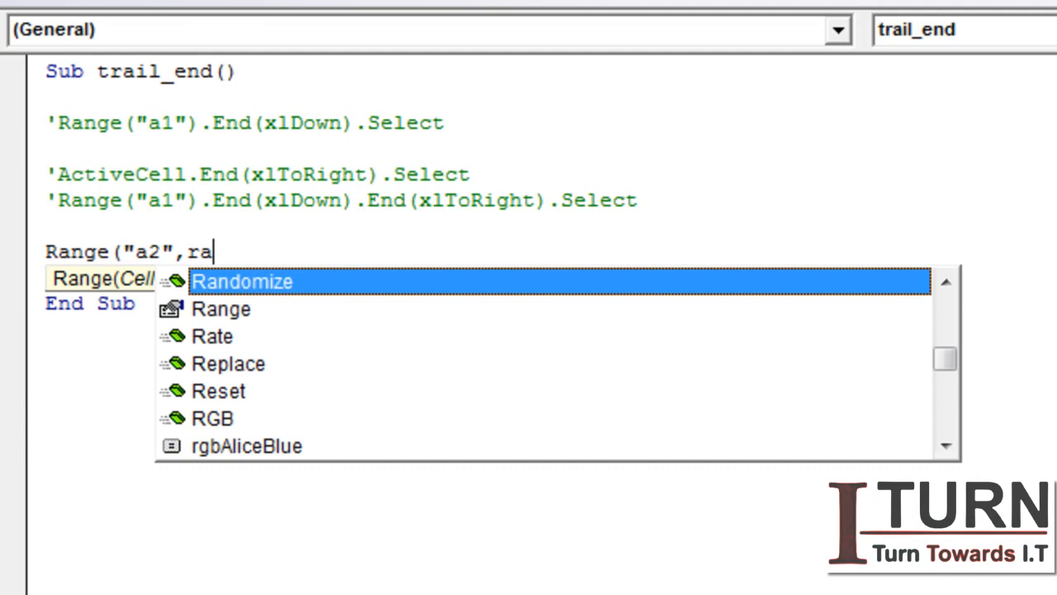
text(Range()
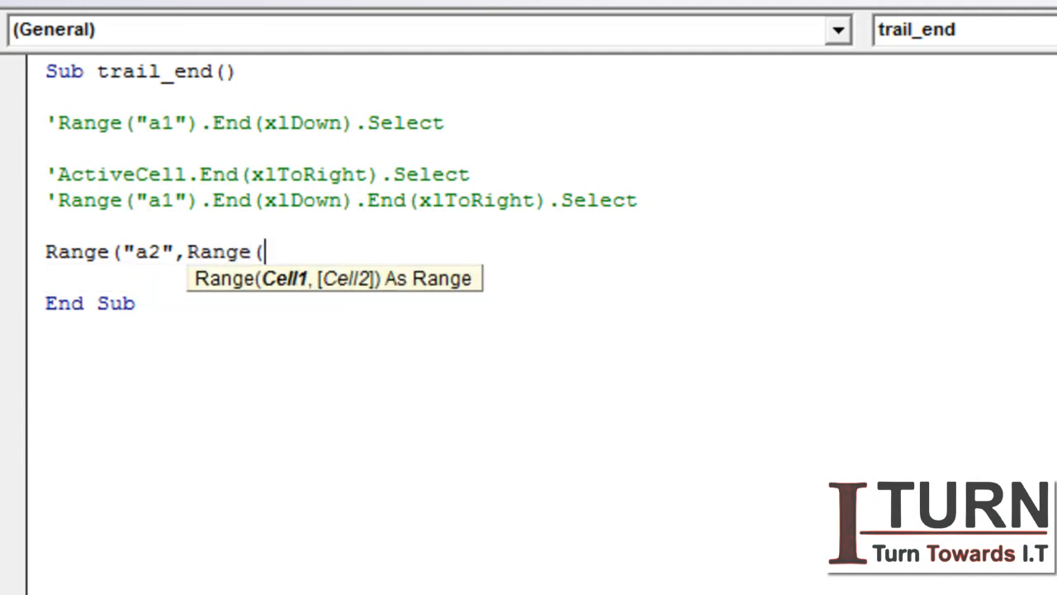
text("a2"))
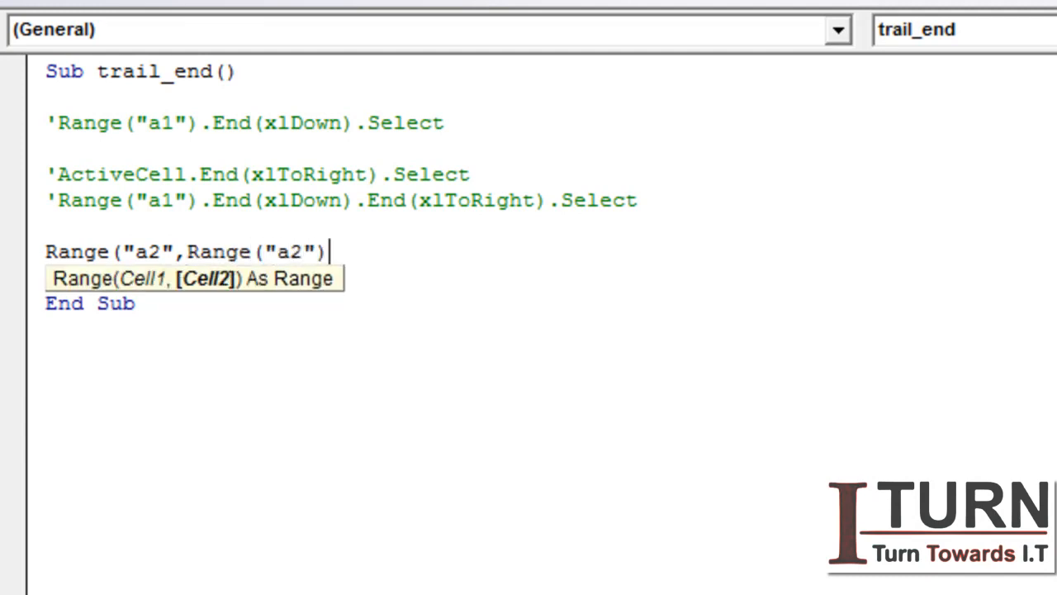
text(.End)
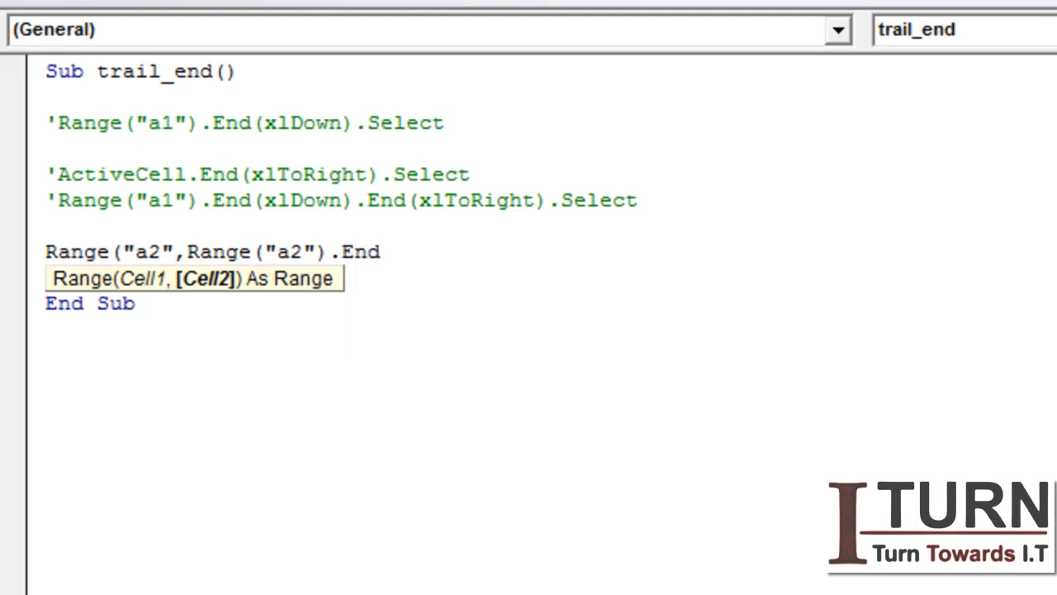
text((xlDown)
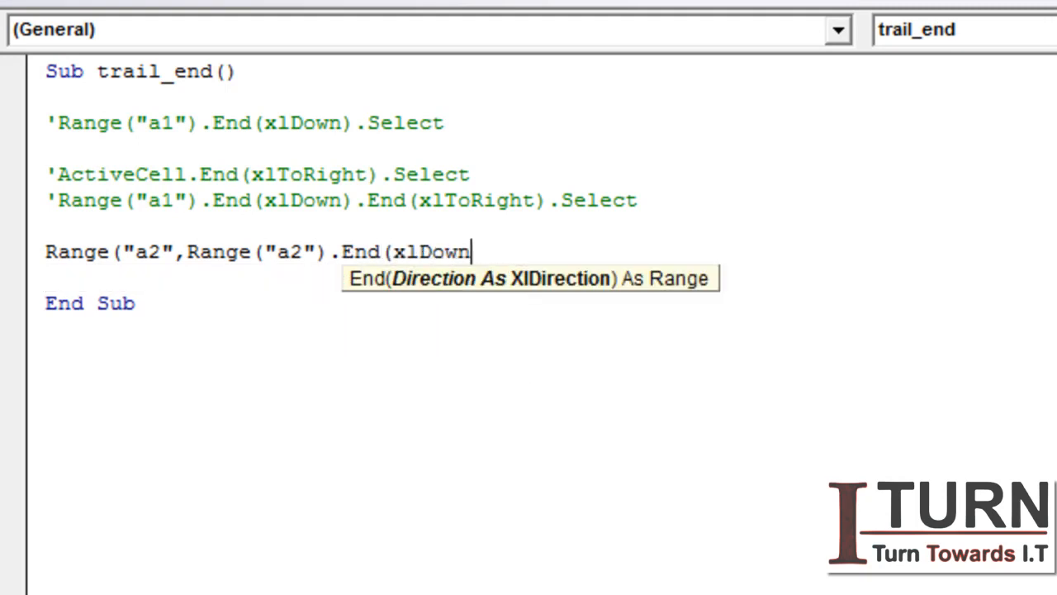
text())
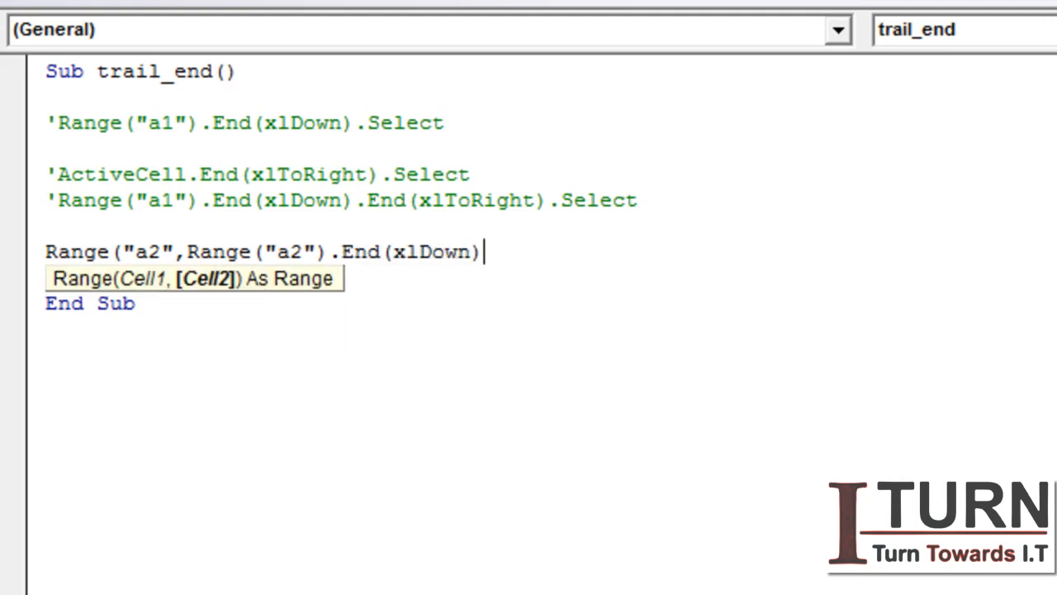
text())
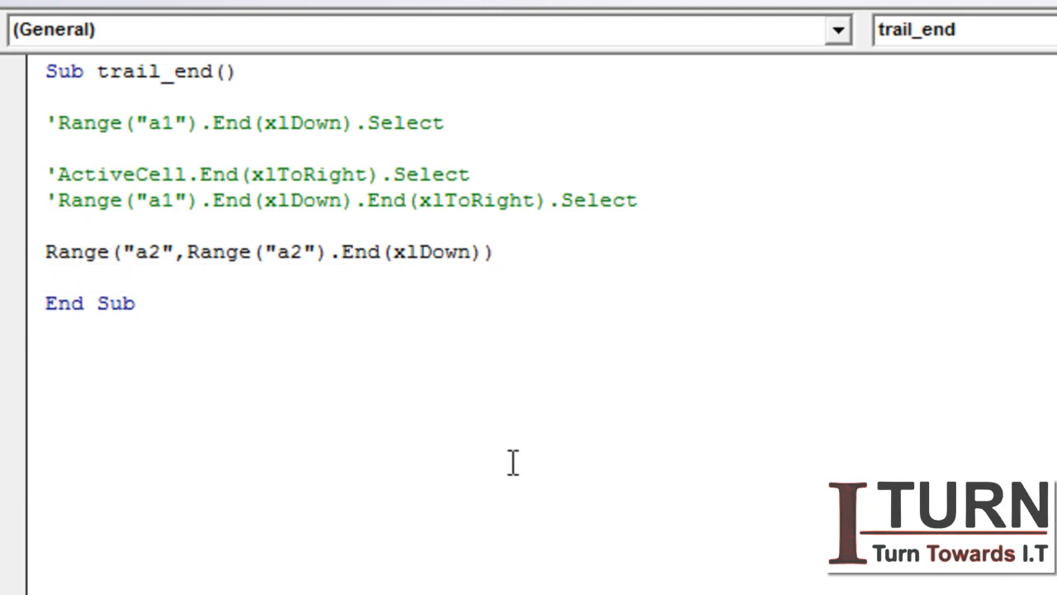
text(.sele)
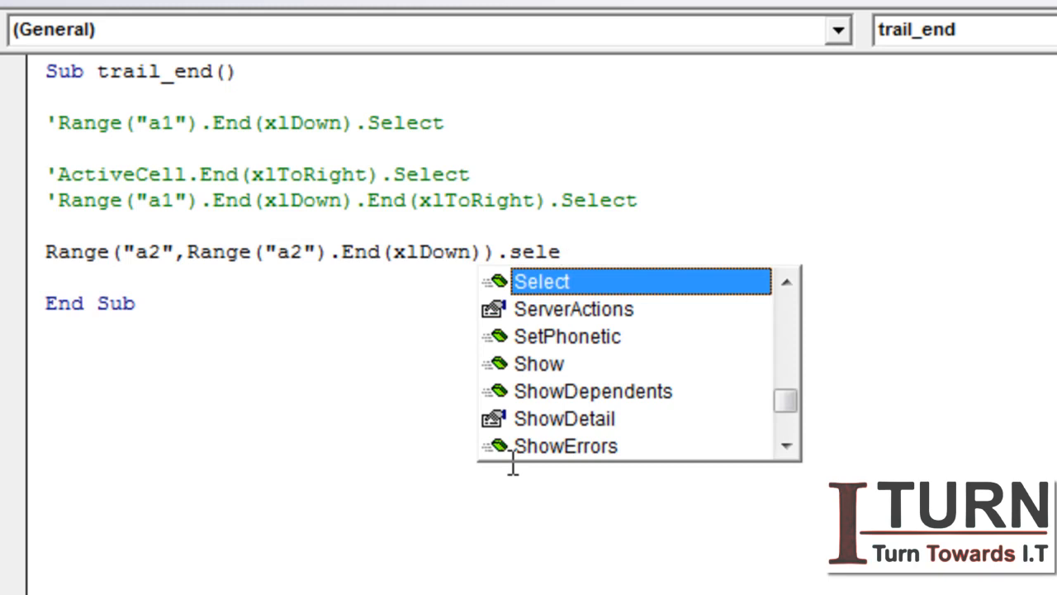
key(Enter)
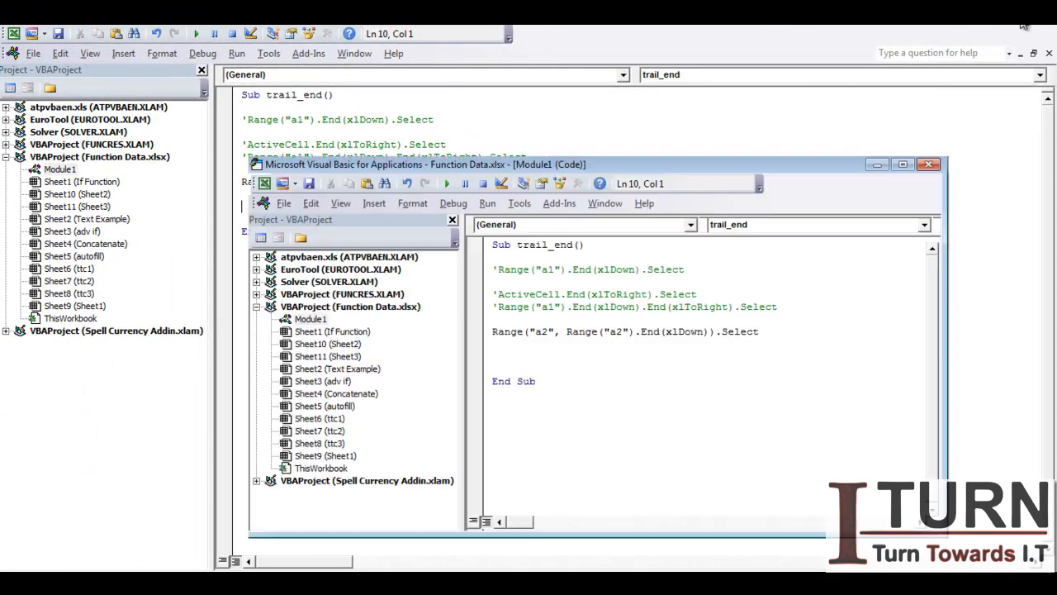
Chain a further .End( after End(xlDown) so the end cell extends rightward
click(446, 183)
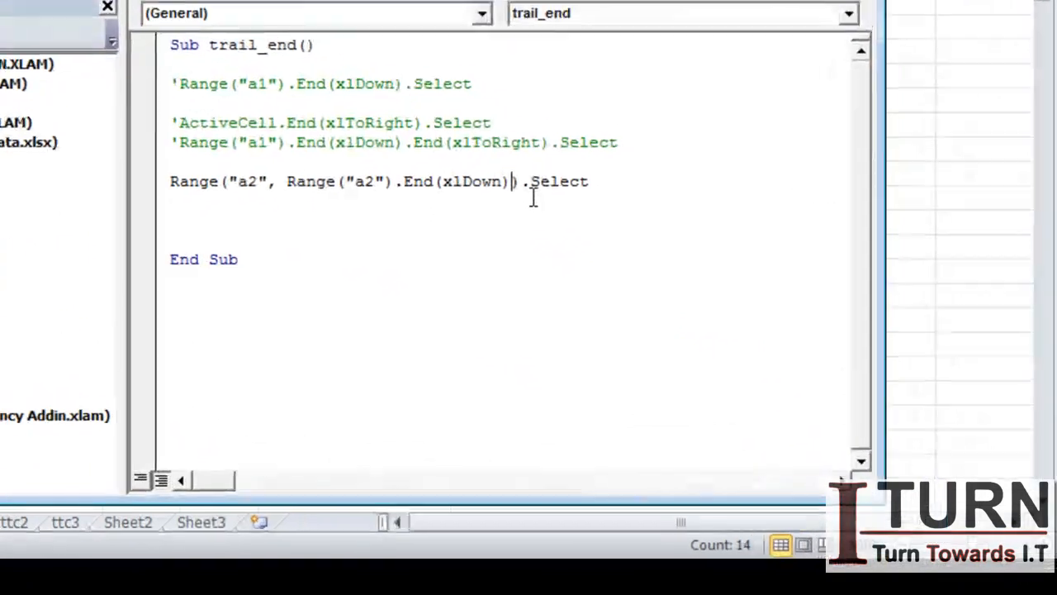
text(.)
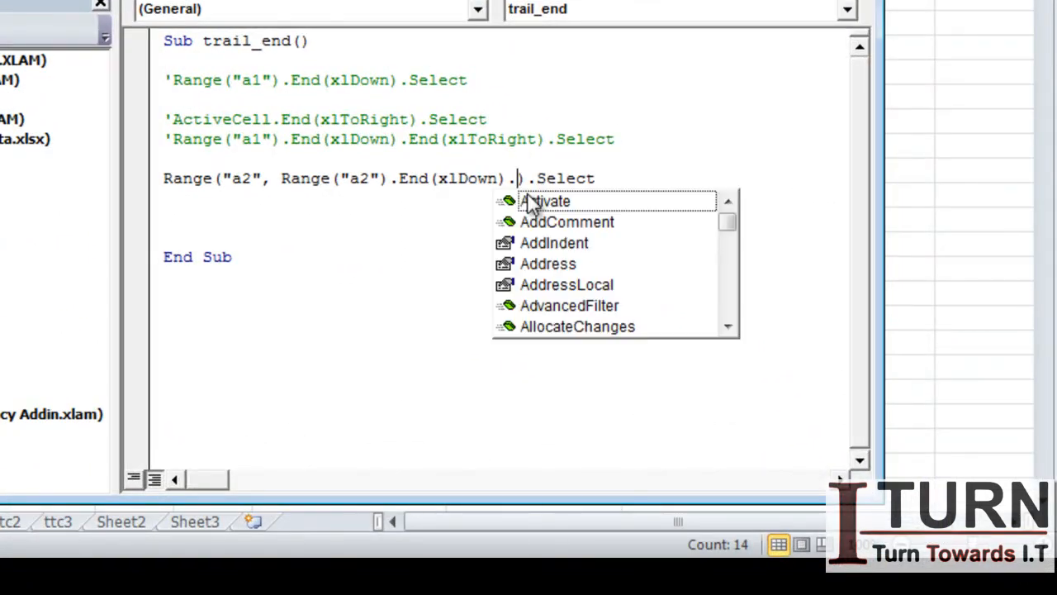
text(End)
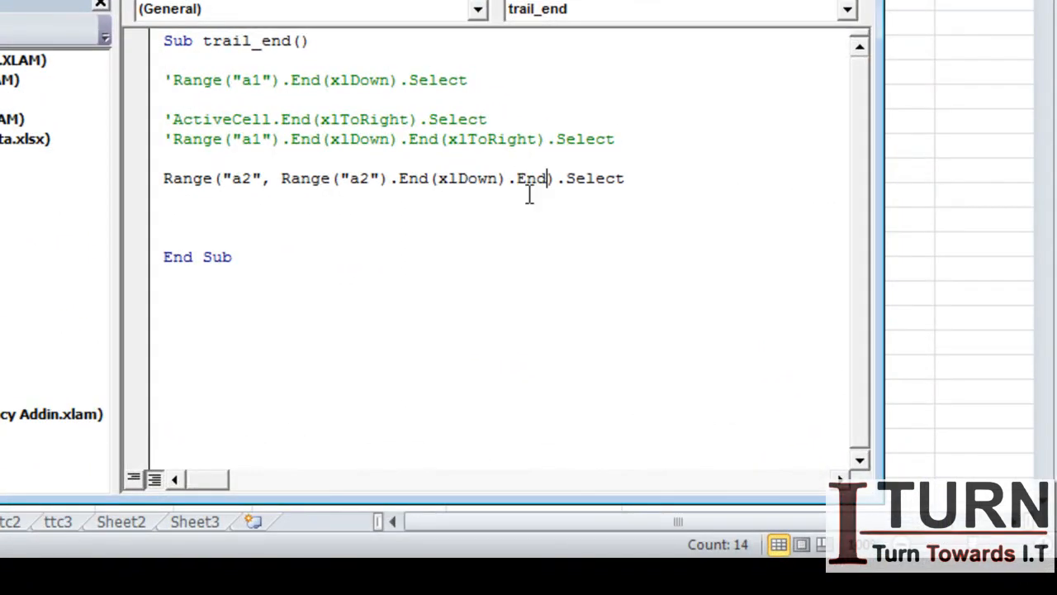
text(()
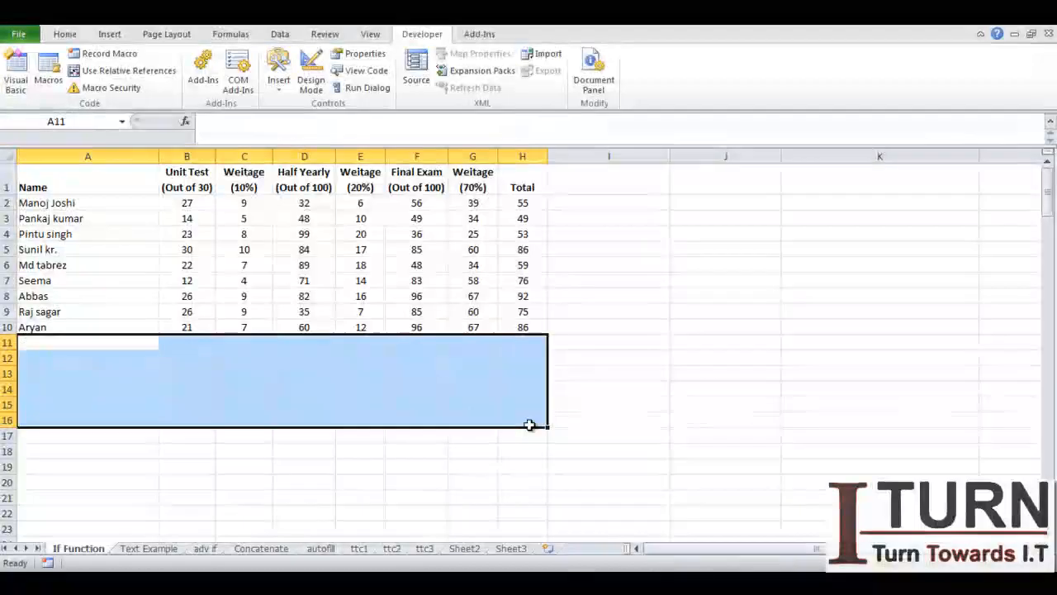
Run trail_end to select exactly the filled block A2:H10, then return to the code
click(15, 75)
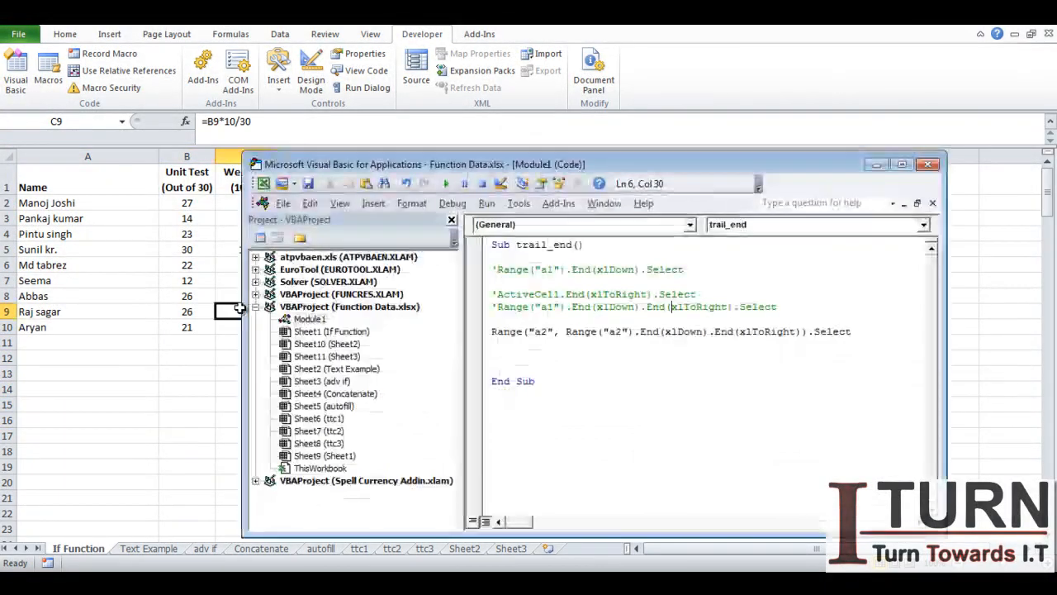
click(527, 355)
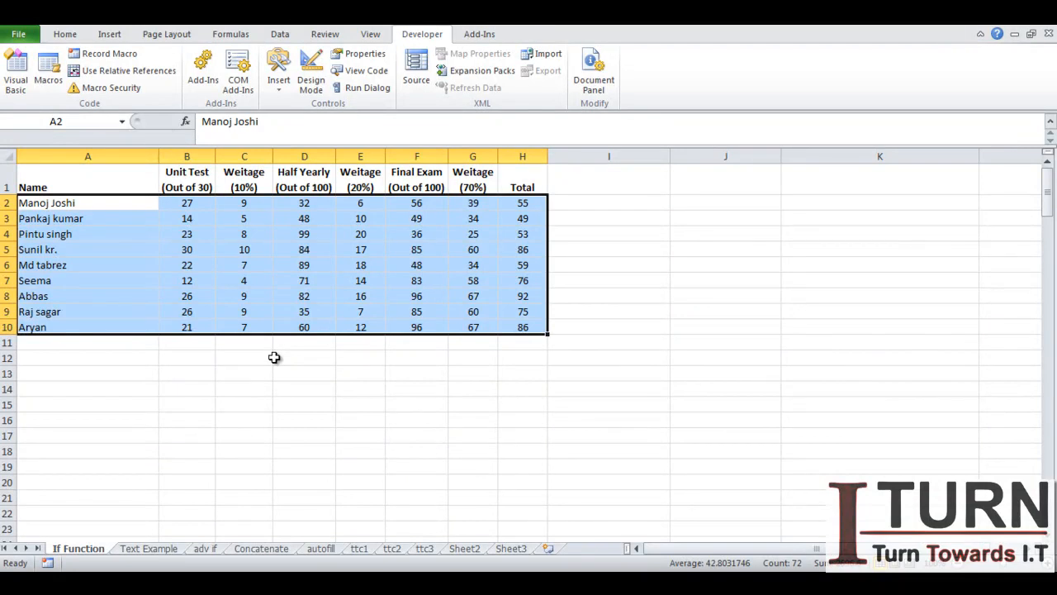
click(18, 74)
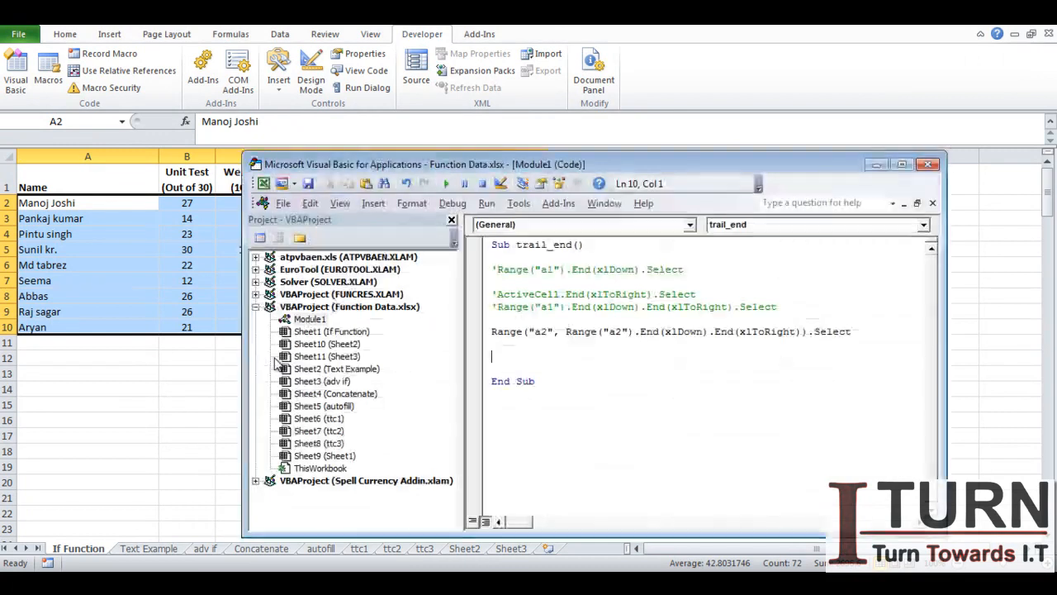